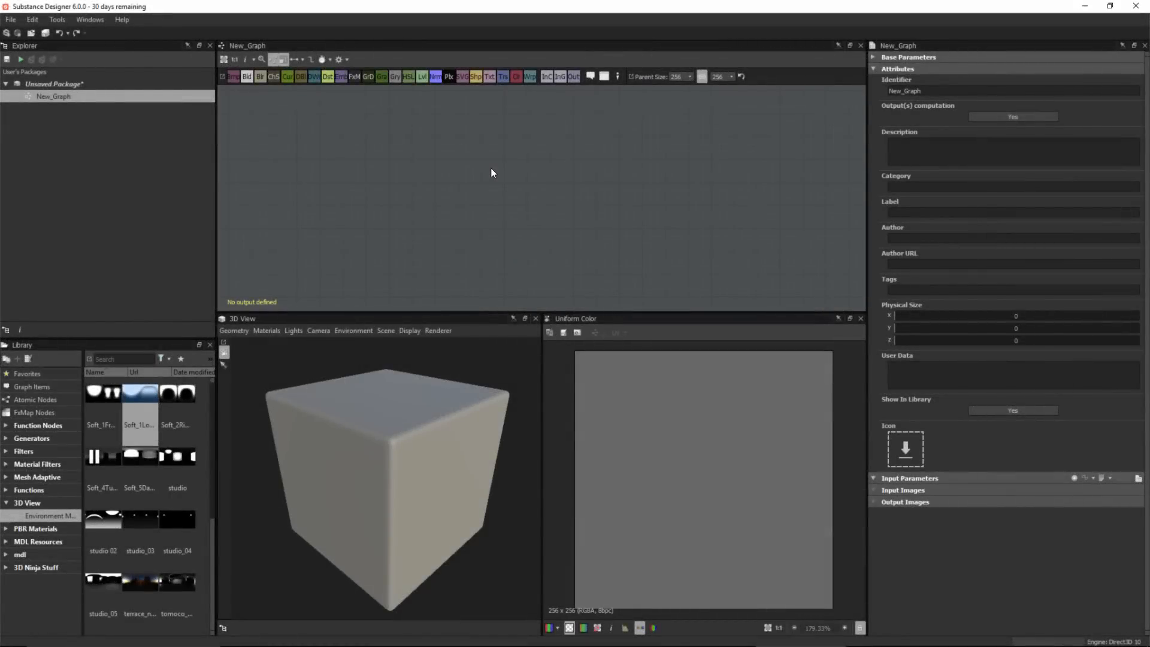
pyautogui.moveTo(459, 208)
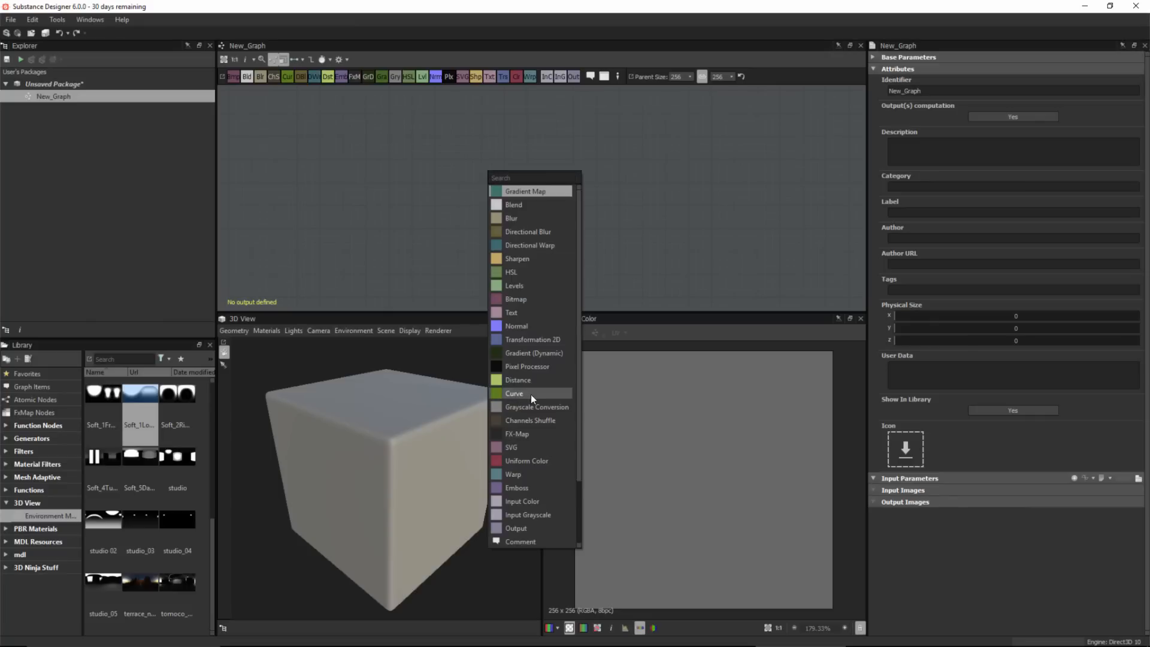
# - Add a Curve node and a Gradient Linear 1 node feeding it, then view the Curve's parameters
pyautogui.click(514, 393)
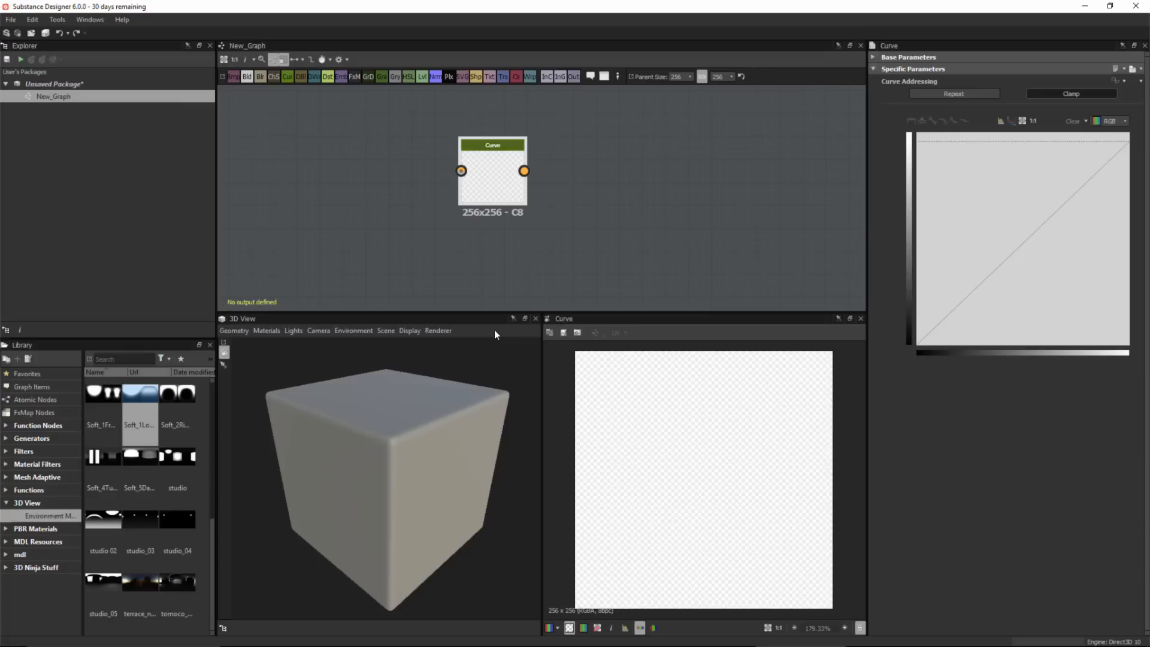
pyautogui.moveTo(285, 83)
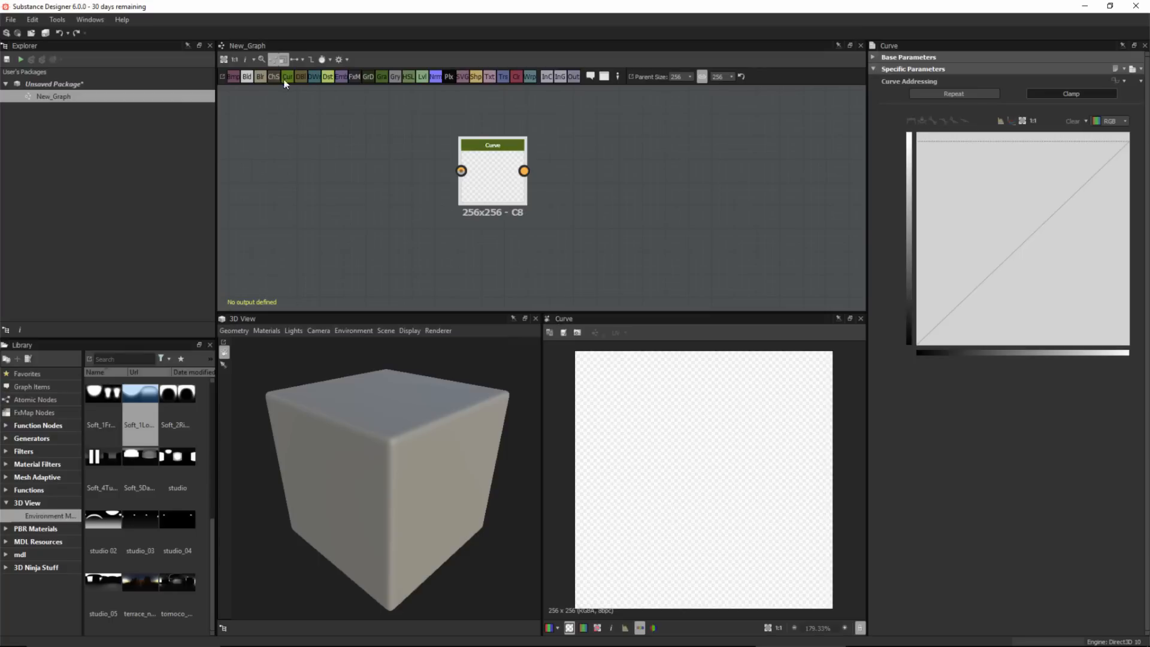
pyautogui.moveTo(286, 80)
pyautogui.write('gra')
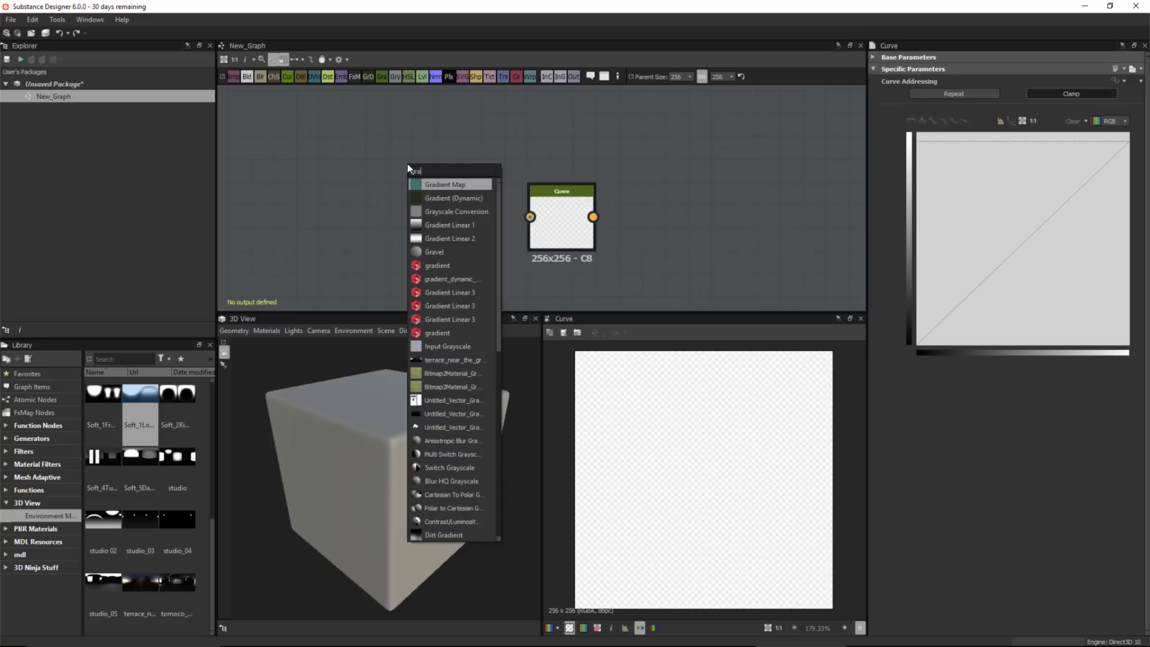
pyautogui.moveTo(450, 226)
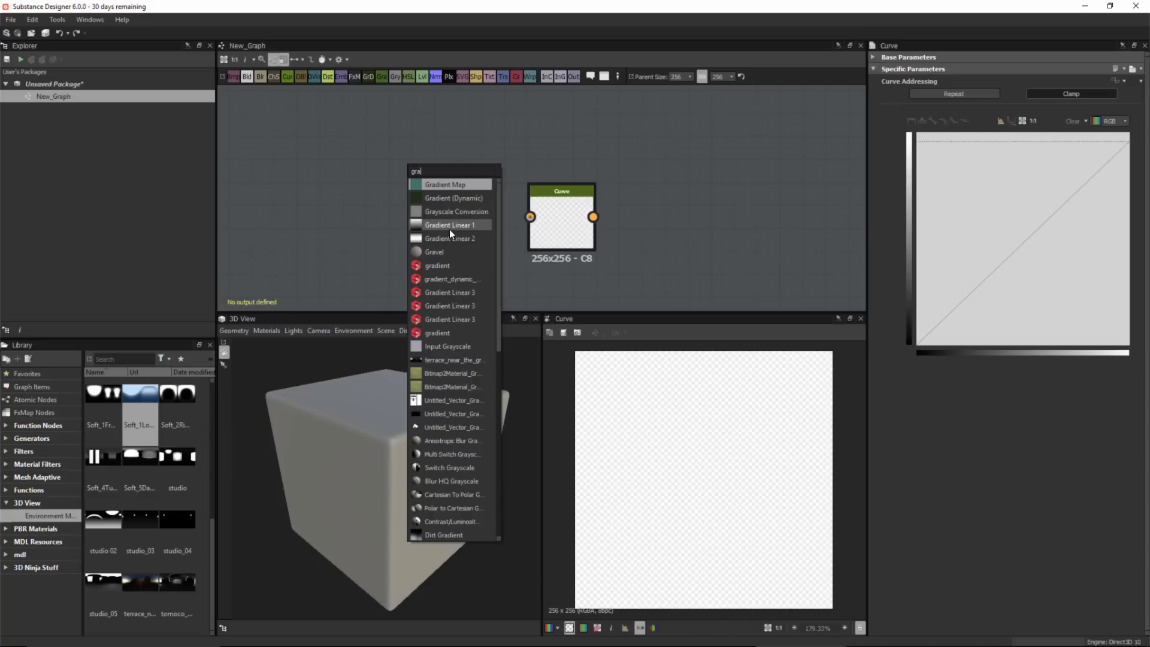
pyautogui.click(450, 225)
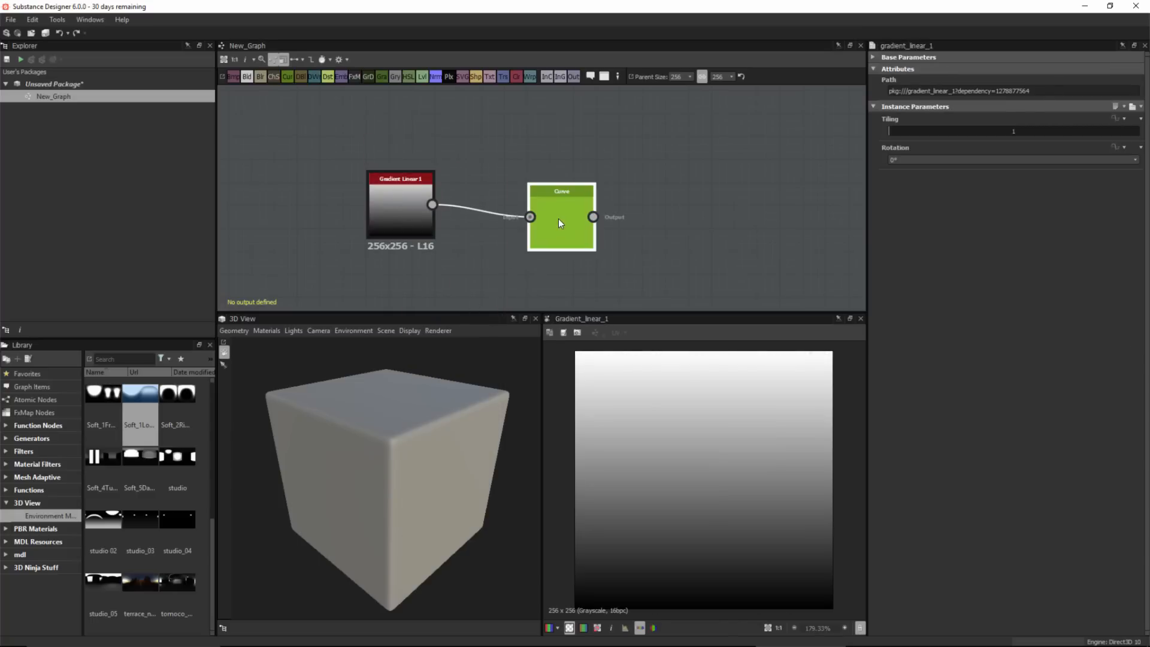
pyautogui.click(561, 216)
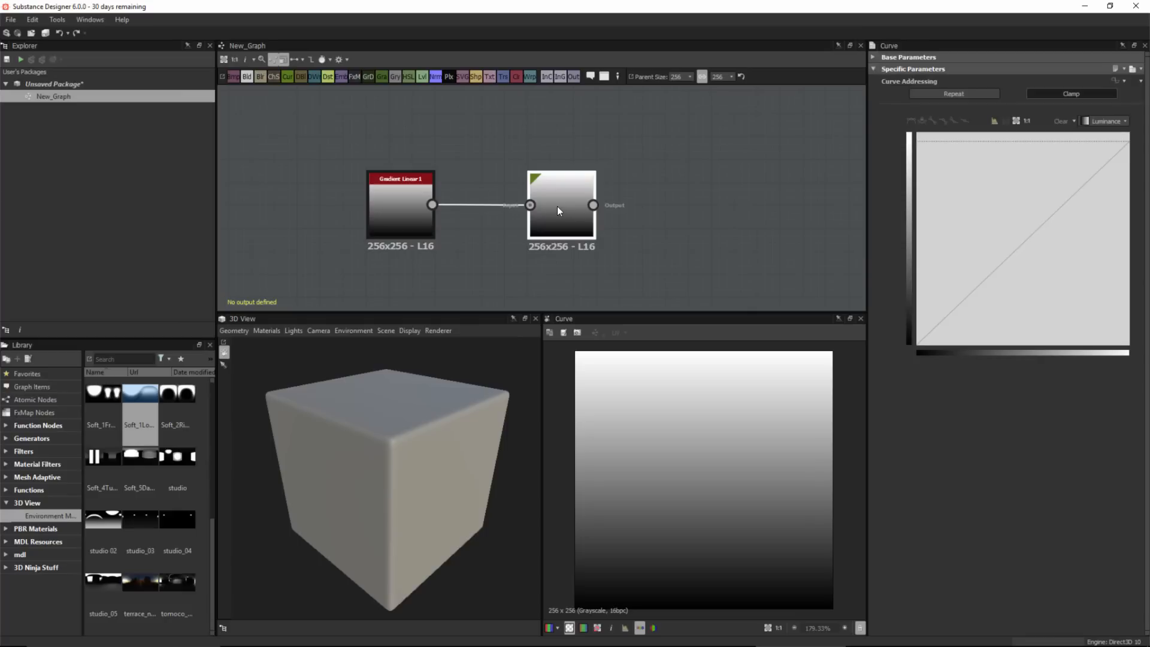
# - Select the Curve node to bring up its curve editor
pyautogui.click(561, 206)
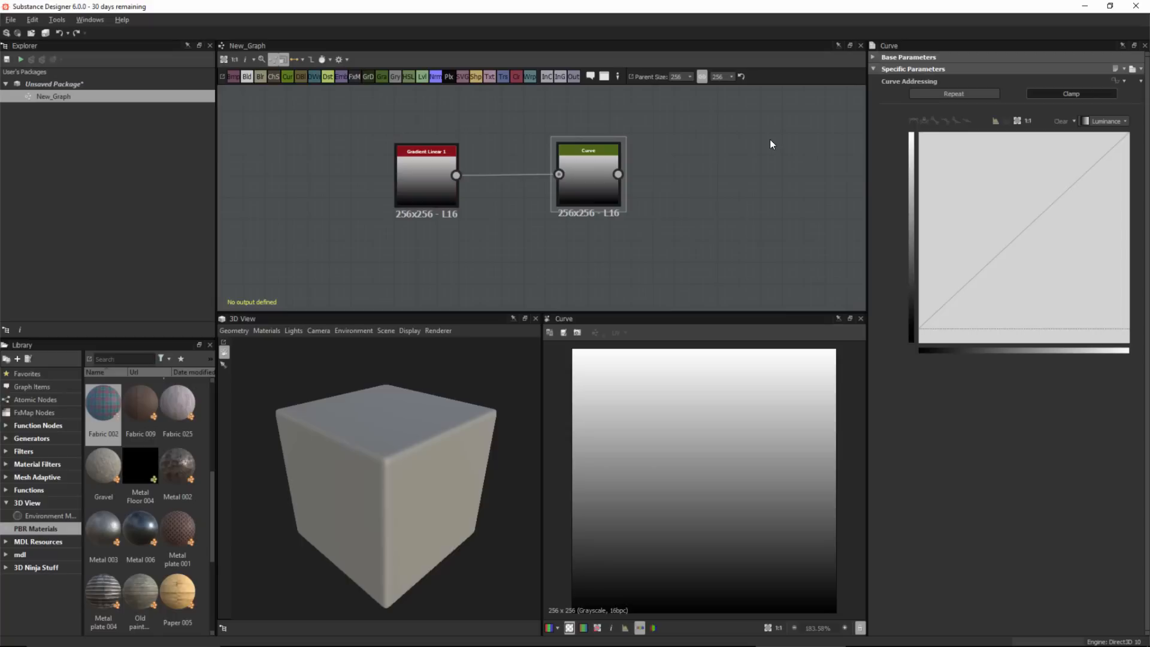
pyautogui.moveTo(777, 115)
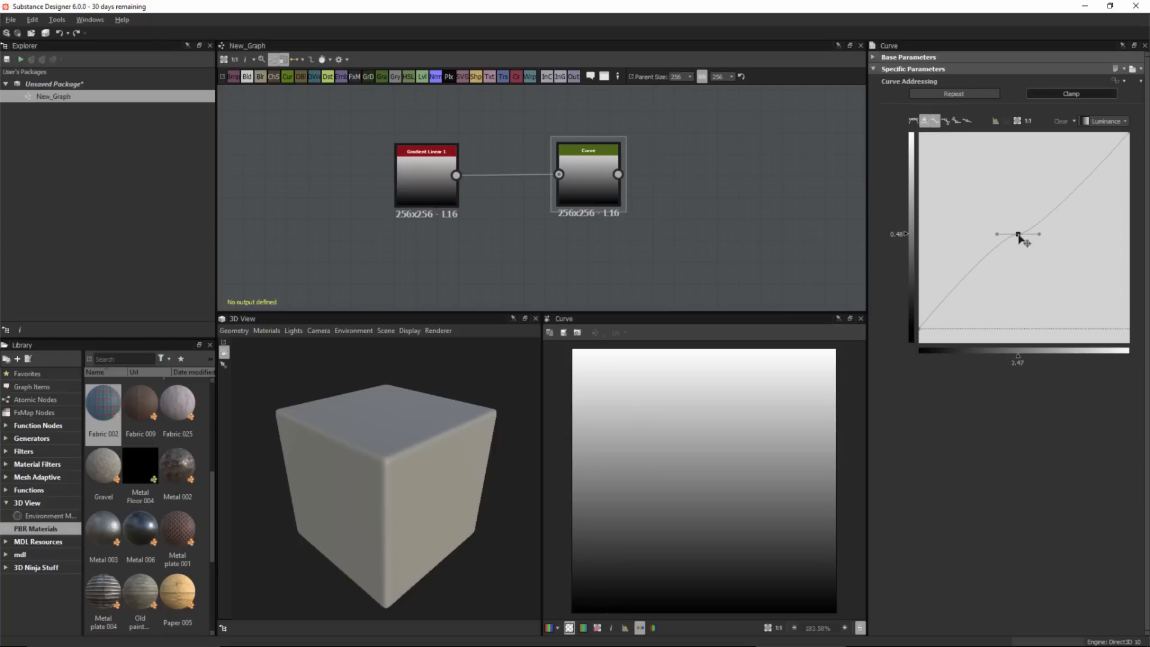
pyautogui.moveTo(1027, 288)
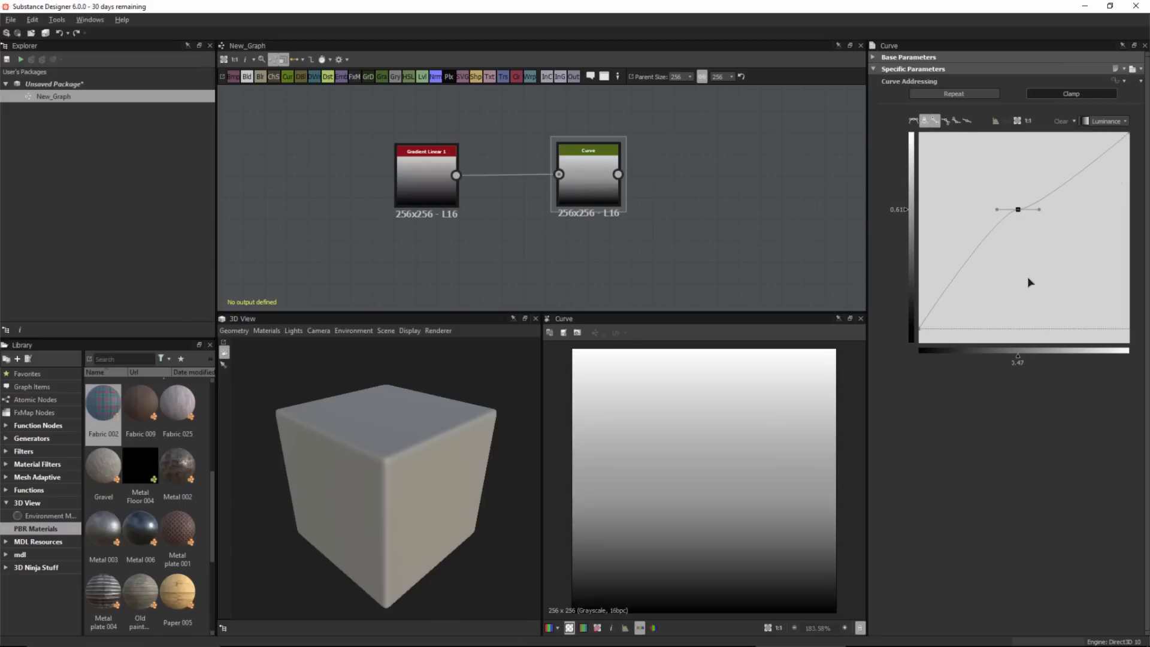
pyautogui.moveTo(889, 220)
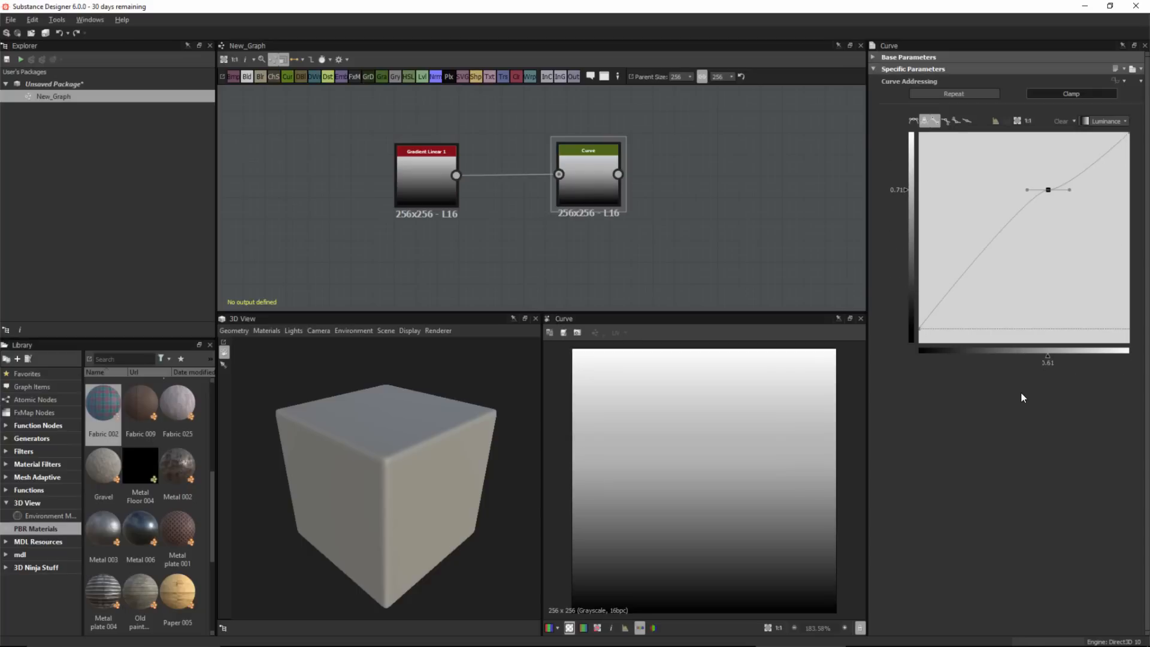
pyautogui.moveTo(893, 192)
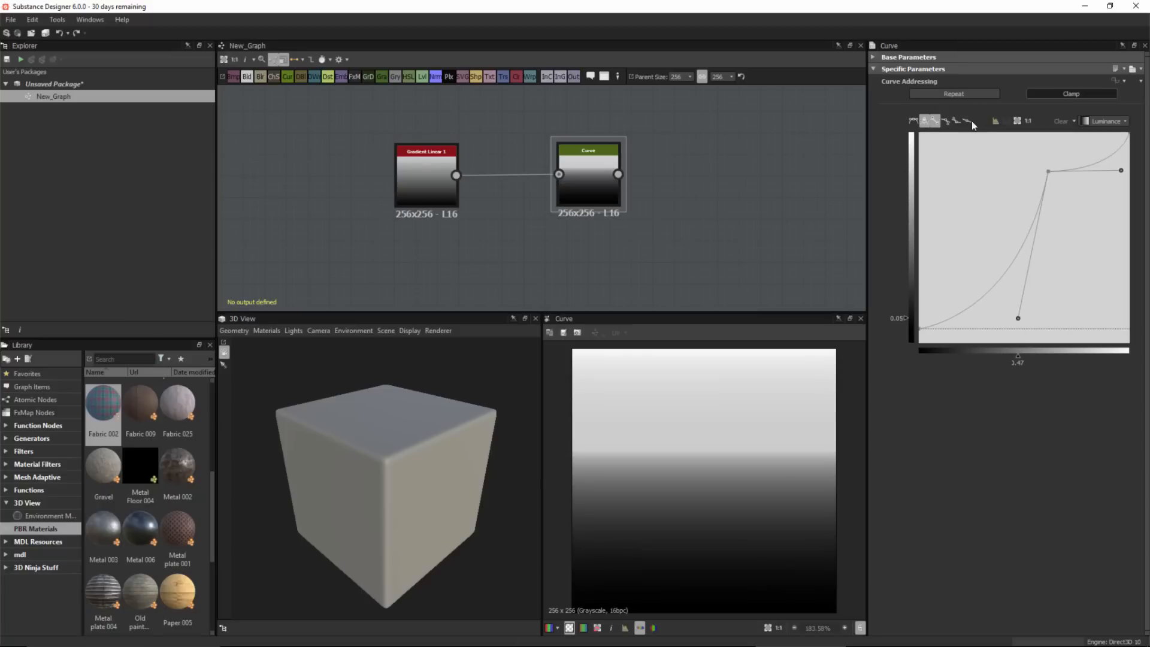
pyautogui.moveTo(989, 205)
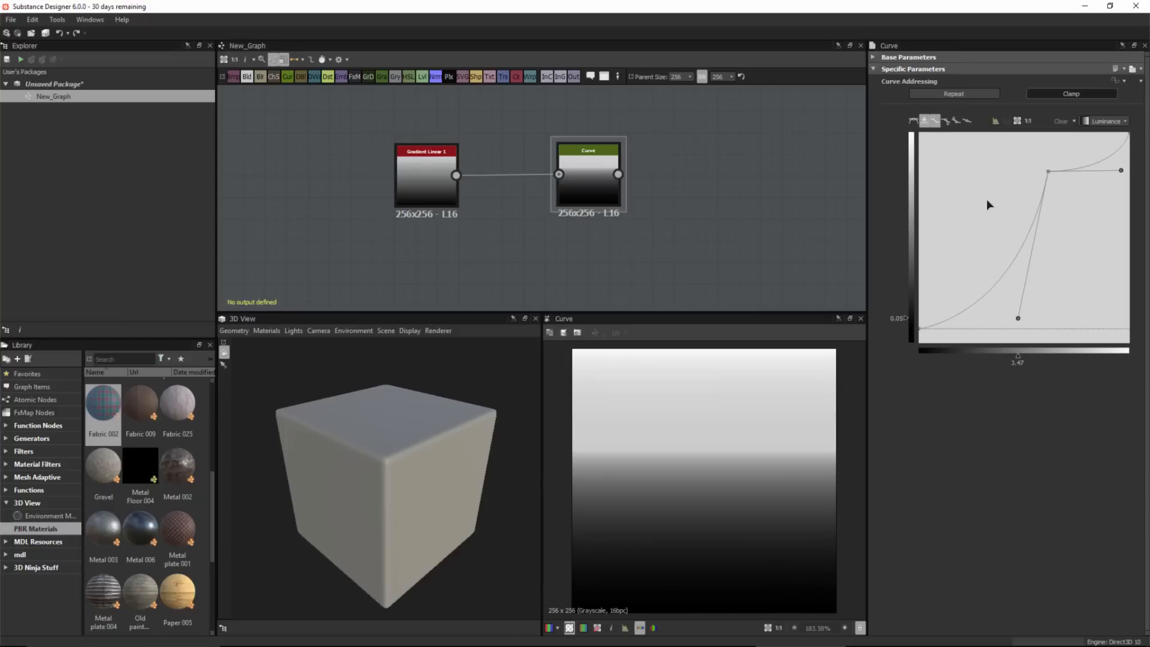
pyautogui.moveTo(1022, 160)
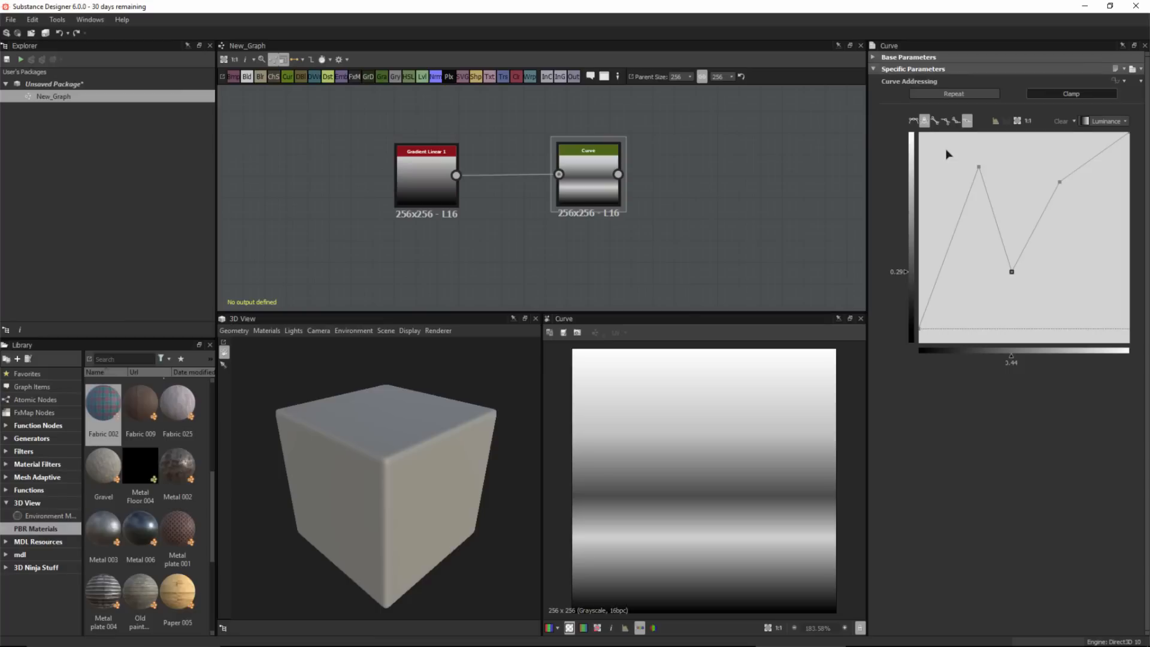
pyautogui.moveTo(957, 155)
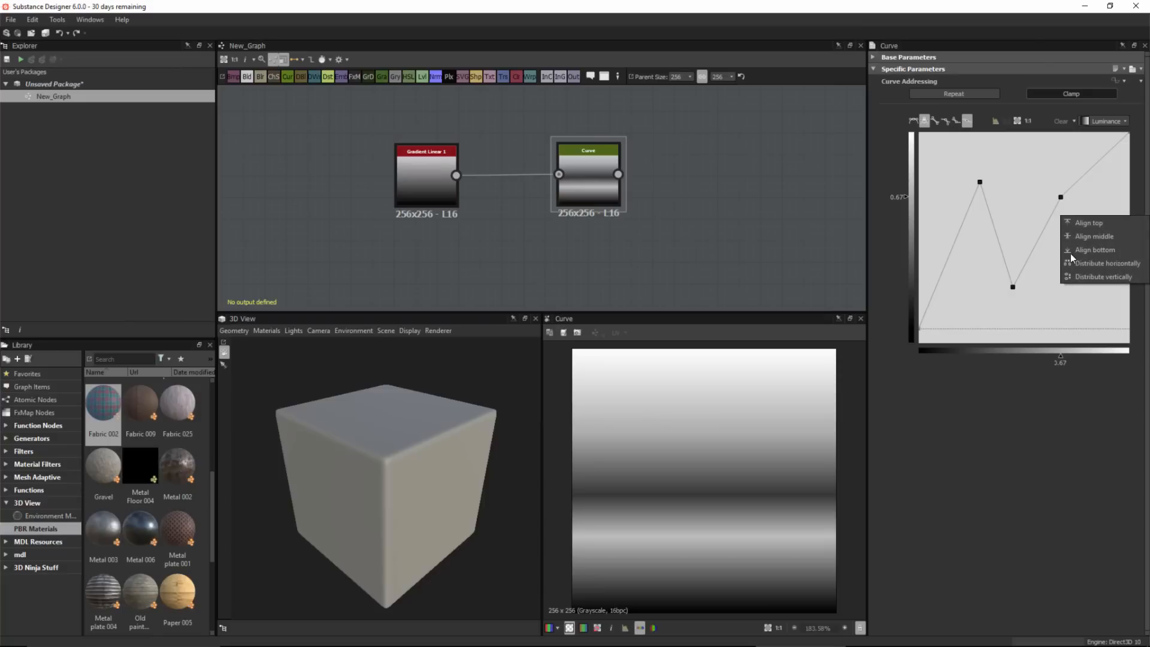
pyautogui.moveTo(1089, 223)
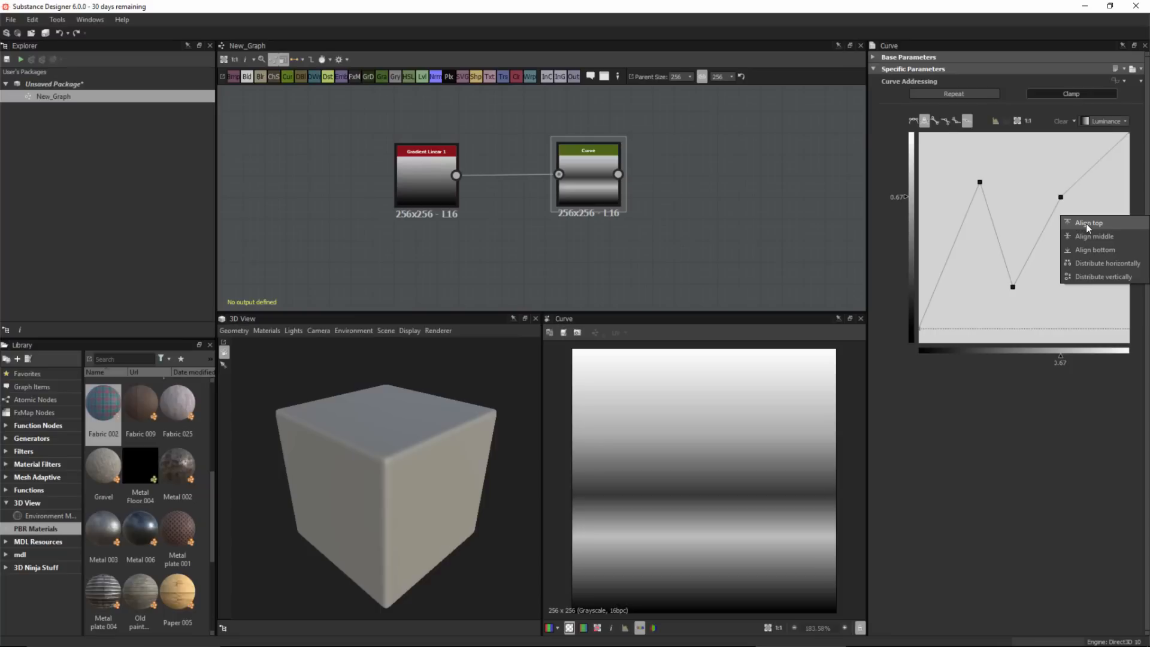
# - Align the selected middle curve points to the top and distribute them horizontally
pyautogui.click(1089, 222)
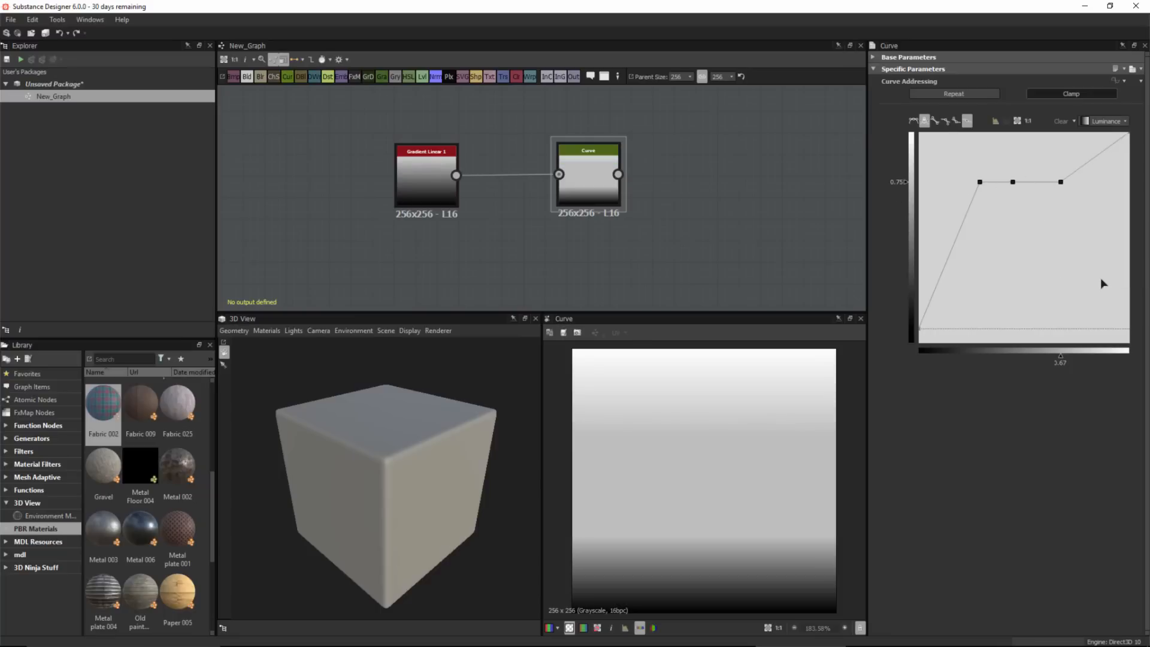
pyautogui.moveTo(1031, 224)
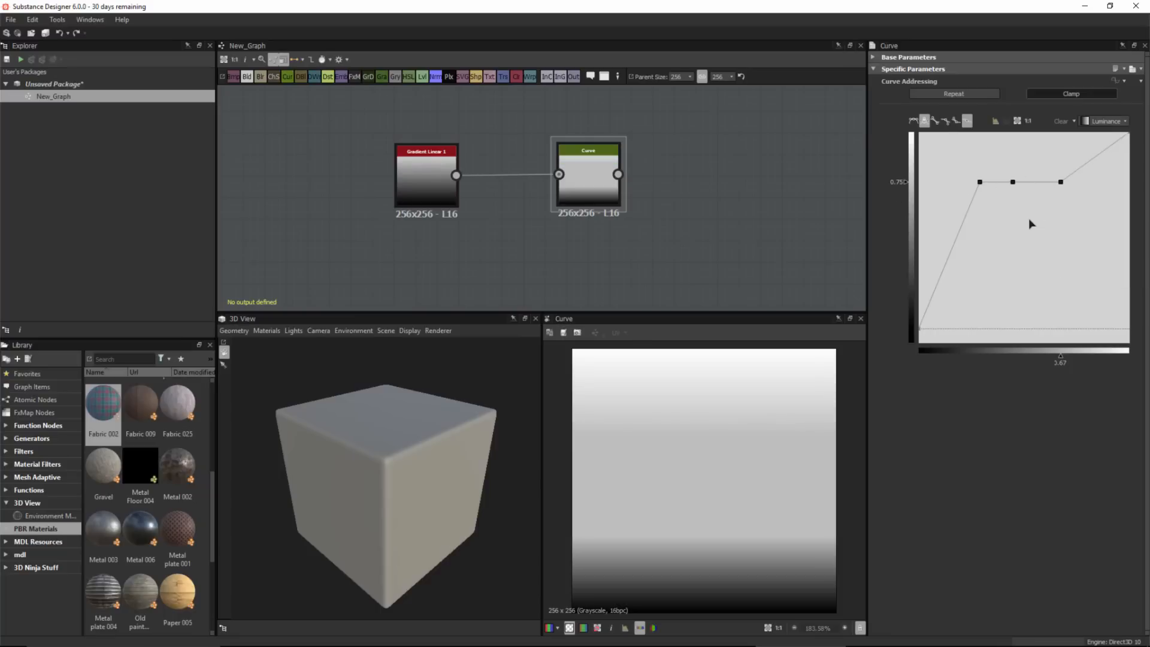
pyautogui.moveTo(1014, 190)
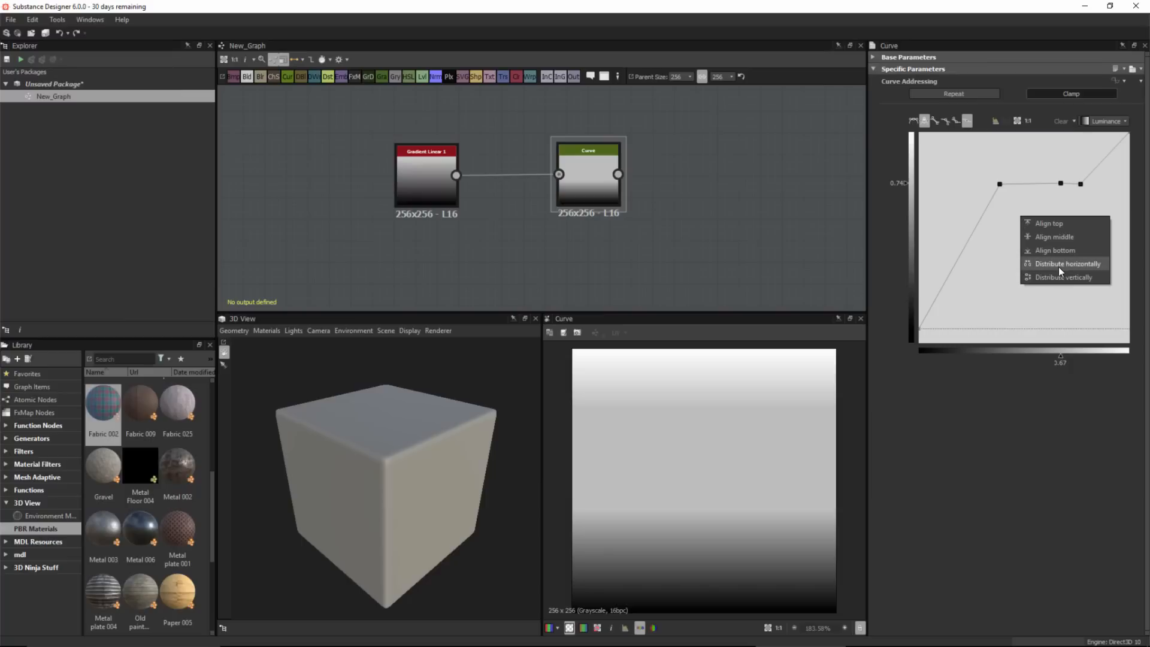
pyautogui.click(1066, 264)
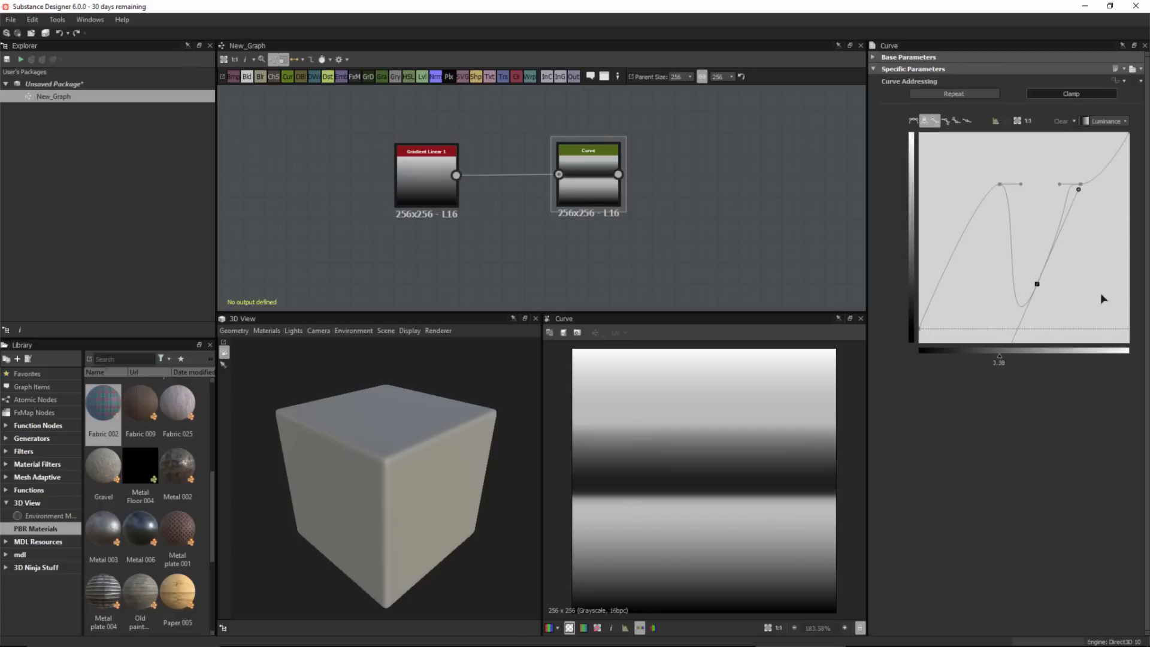
pyautogui.moveTo(1055, 247)
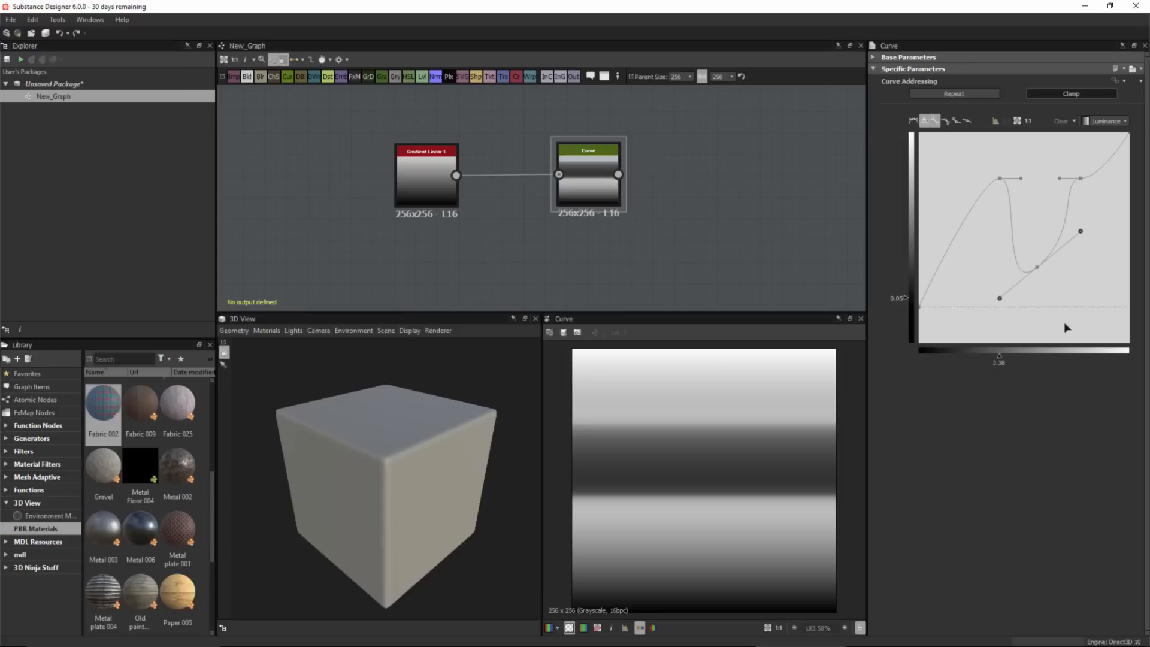
pyautogui.moveTo(989, 205)
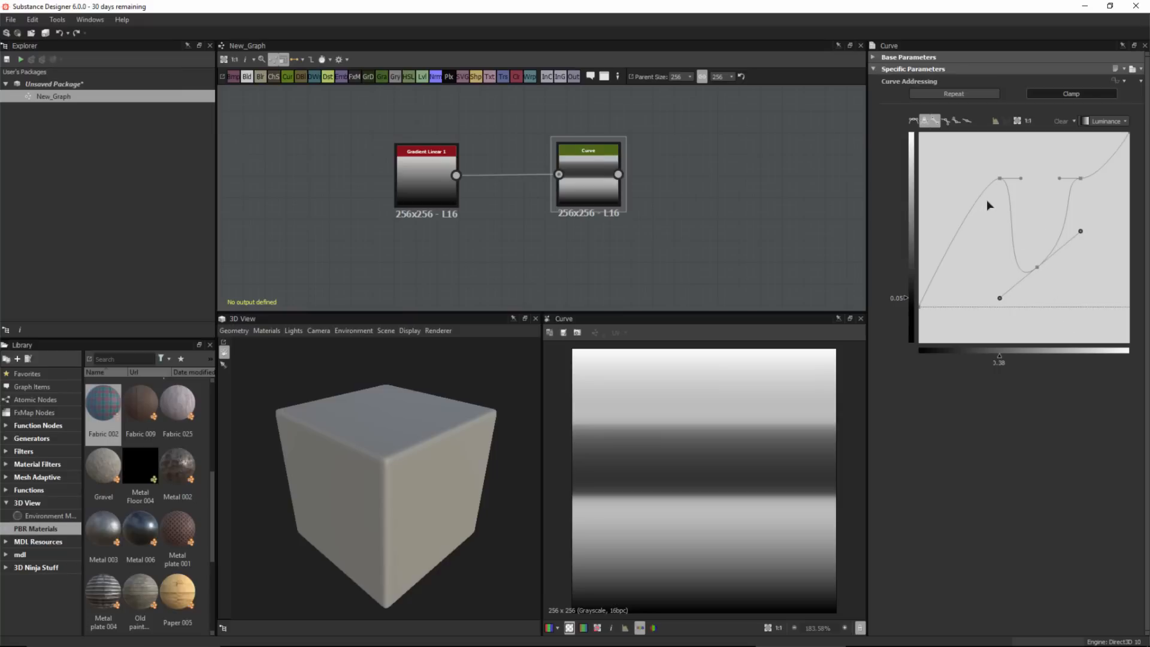
pyautogui.moveTo(1068, 315)
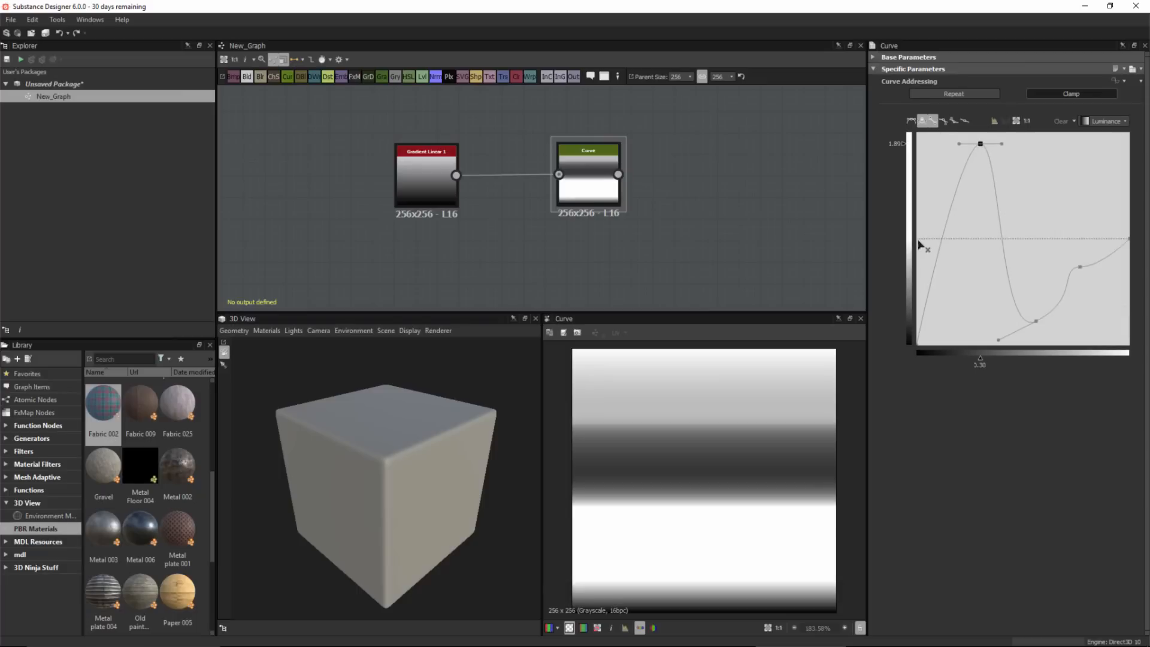
pyautogui.moveTo(1075, 239)
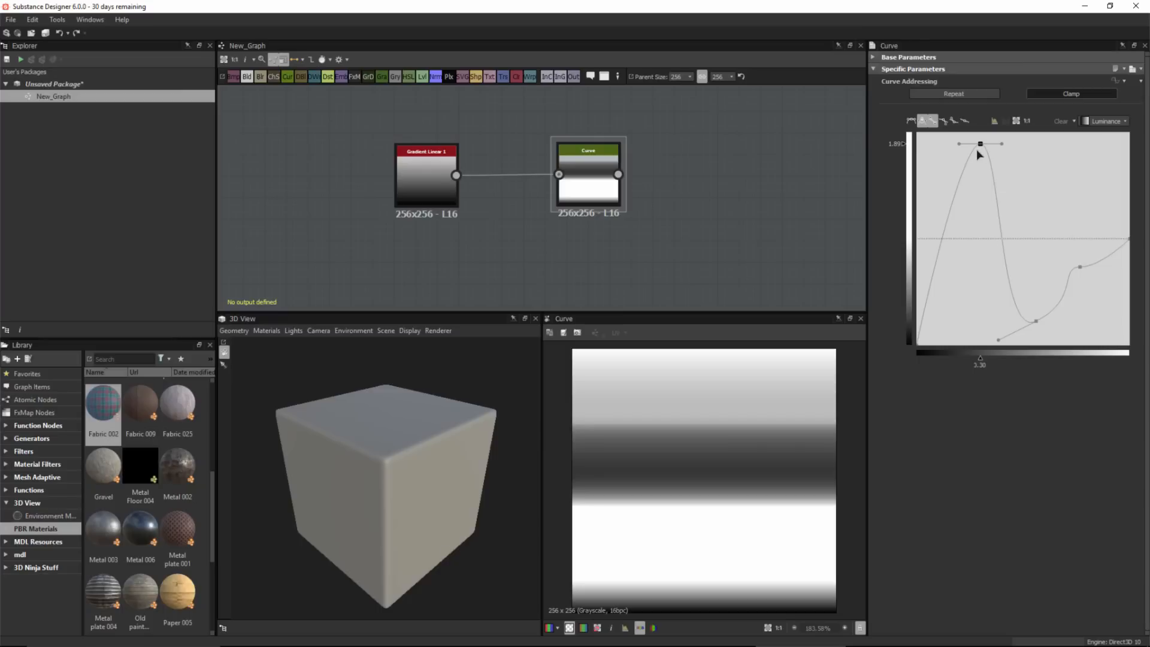
pyautogui.moveTo(983, 185)
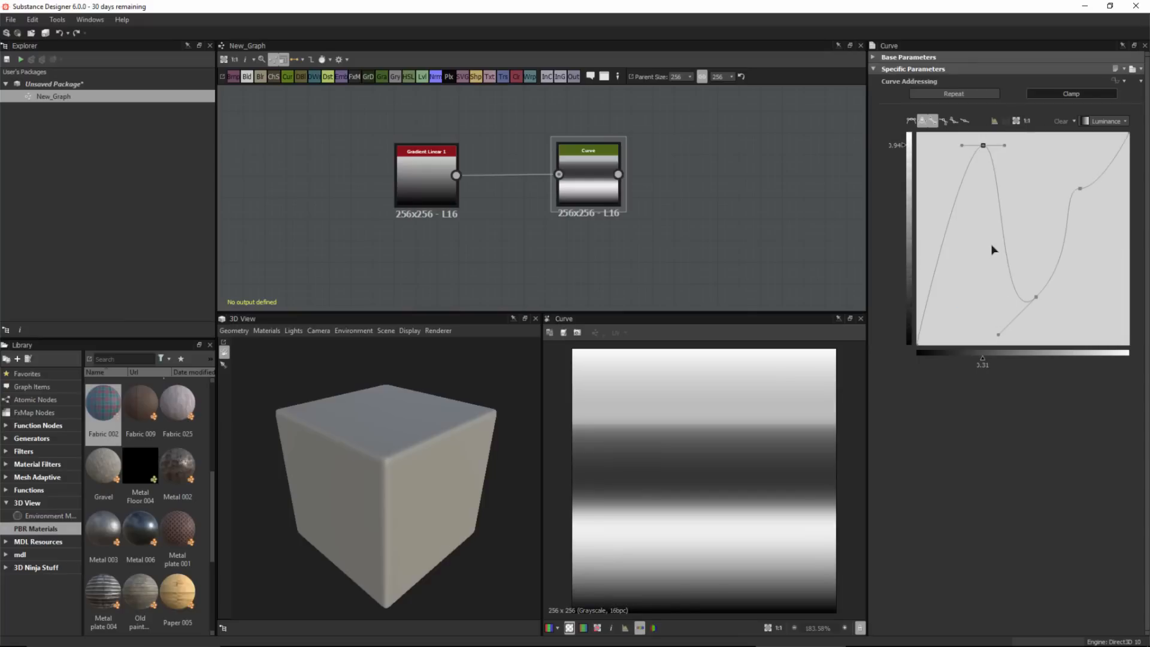
# - Reset the Curve node's profile to the default straight diagonal line
pyautogui.click(1061, 121)
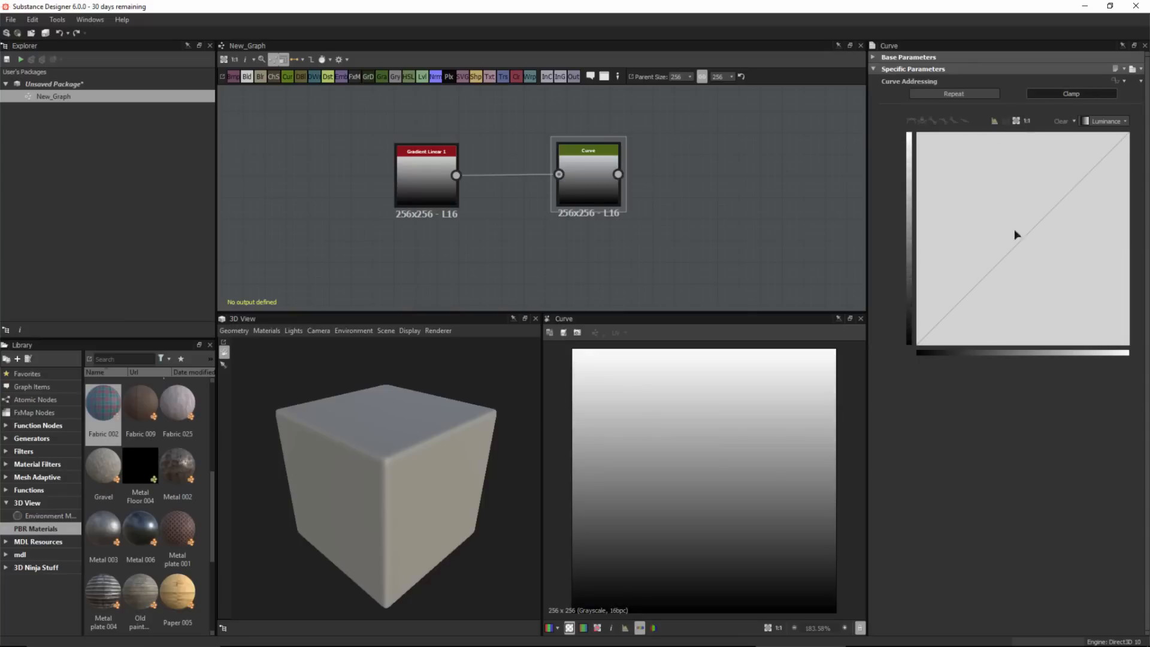
pyautogui.moveTo(697, 156)
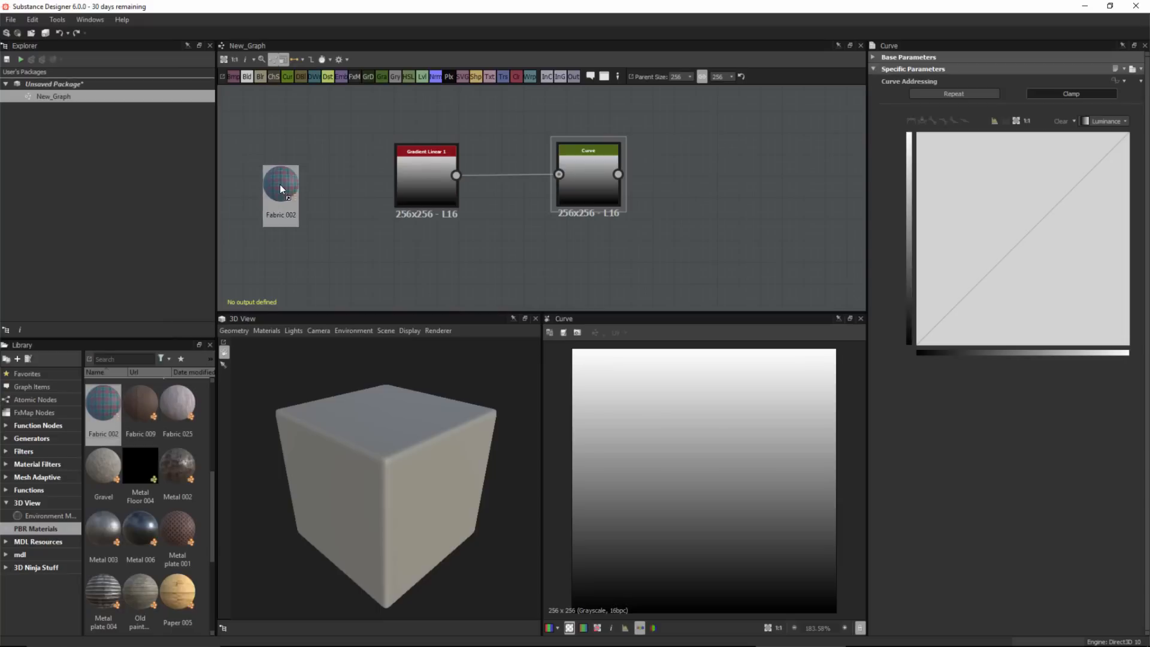
# - Place Fabric 002 and set a test Curve to edit only the Red channel
pyautogui.click(280, 183)
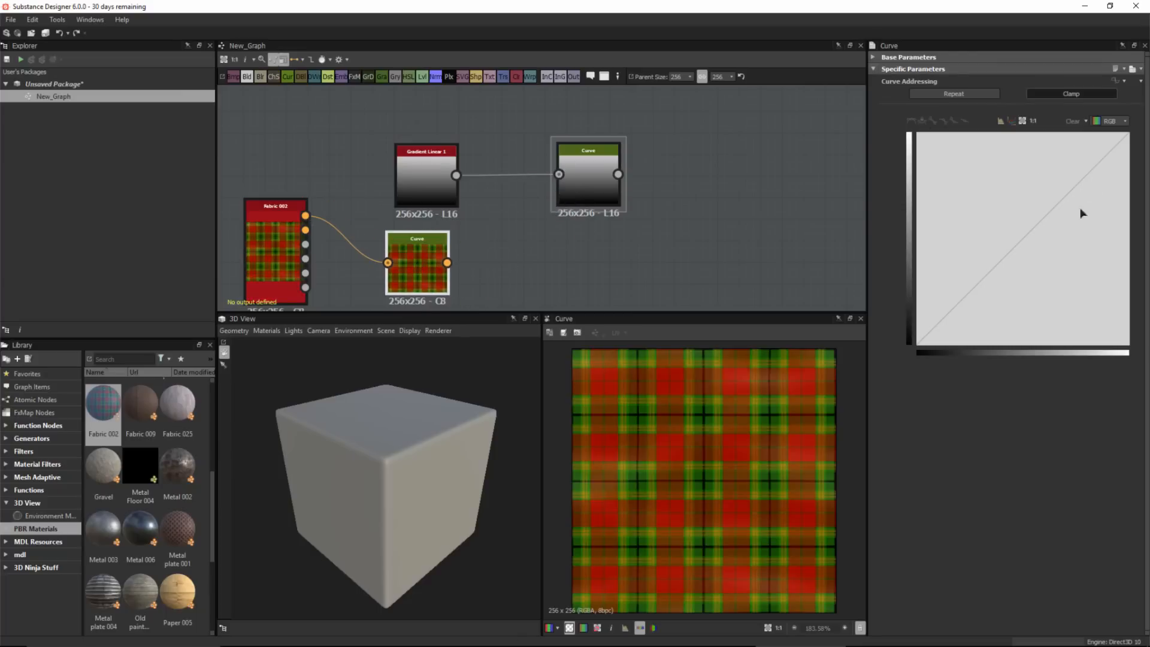
pyautogui.moveTo(1109, 121)
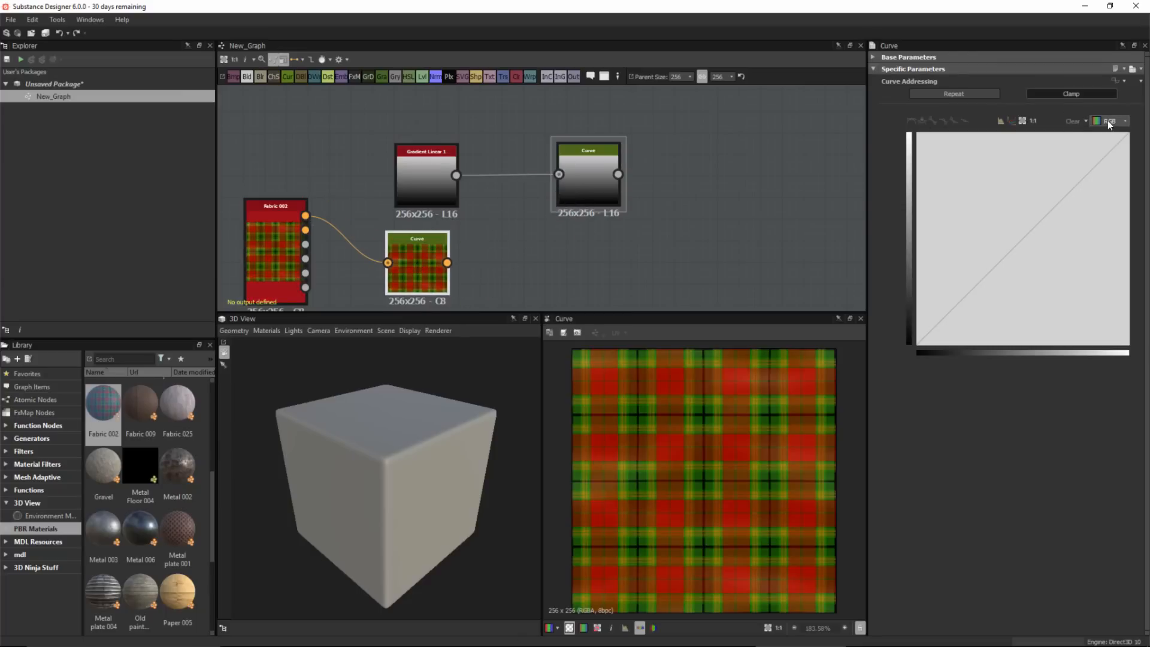
pyautogui.click(1110, 120)
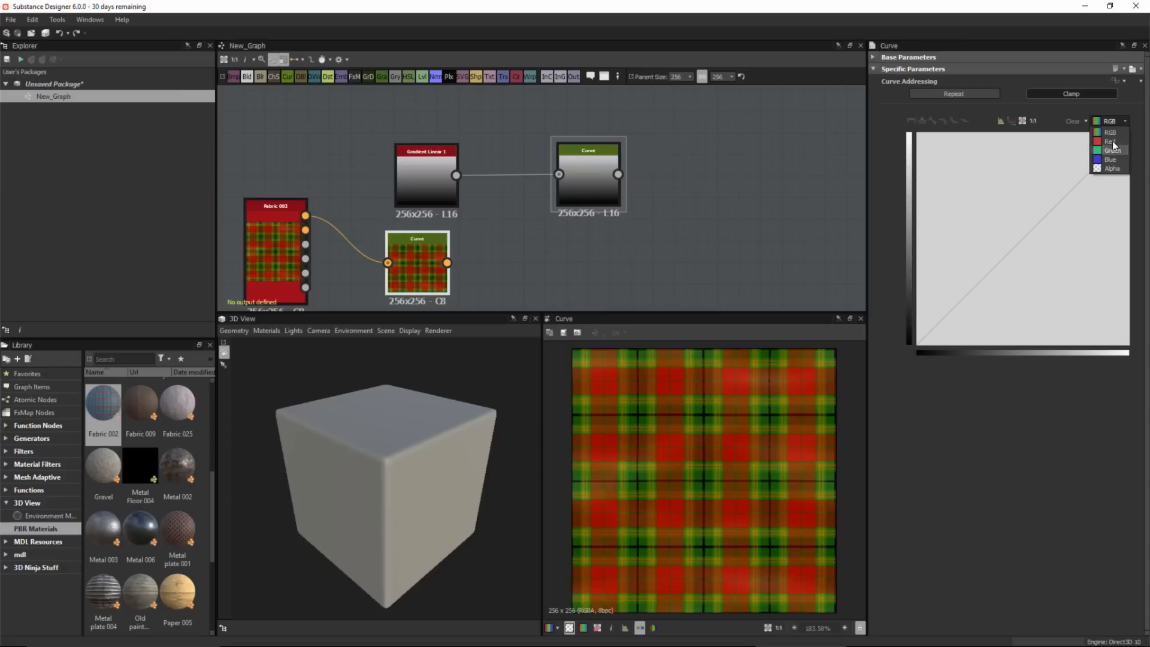
pyautogui.click(1112, 141)
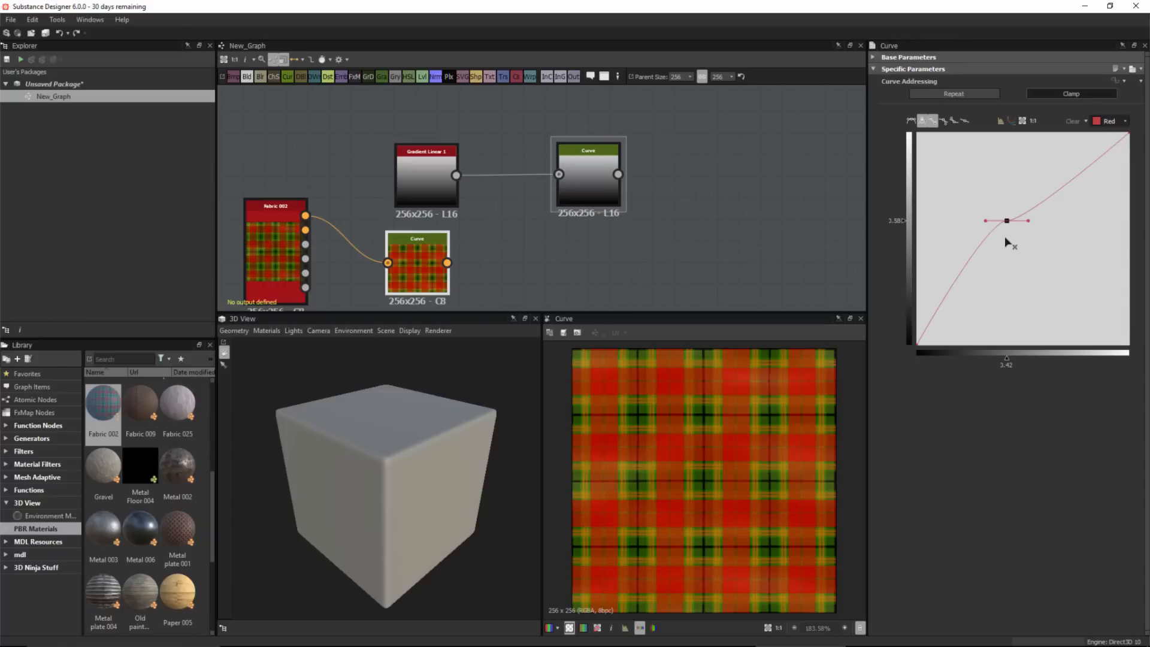
pyautogui.moveTo(1029, 227)
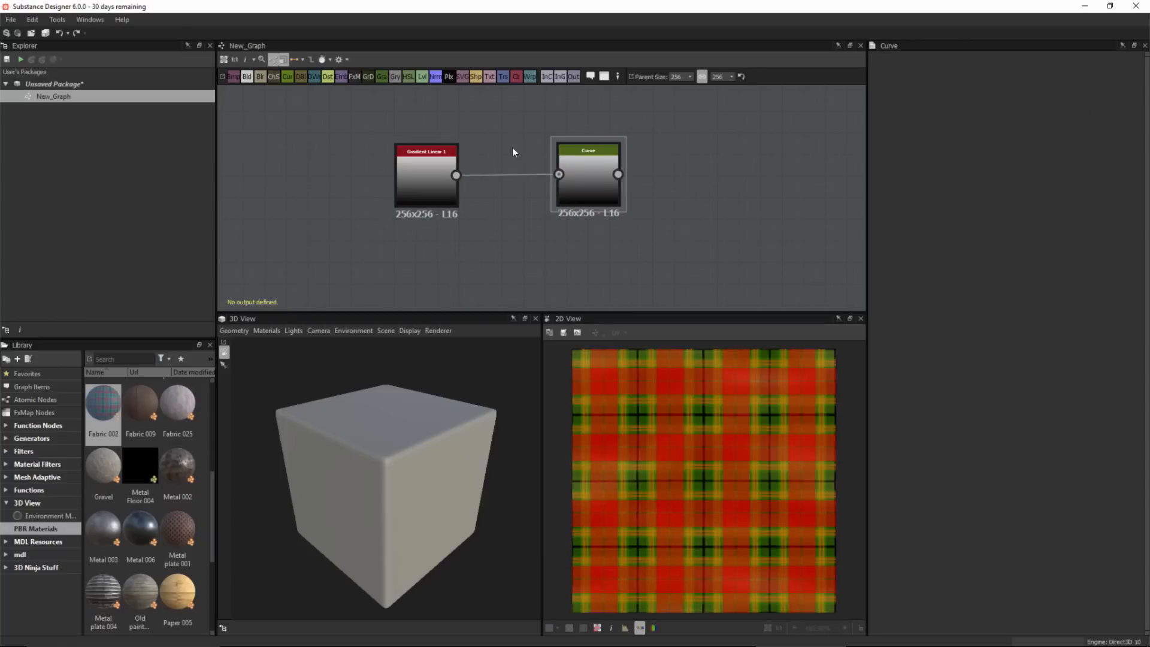
# - Reselect the grayscale Curve node and switch the 3D preview geometry to Plane
pyautogui.click(588, 174)
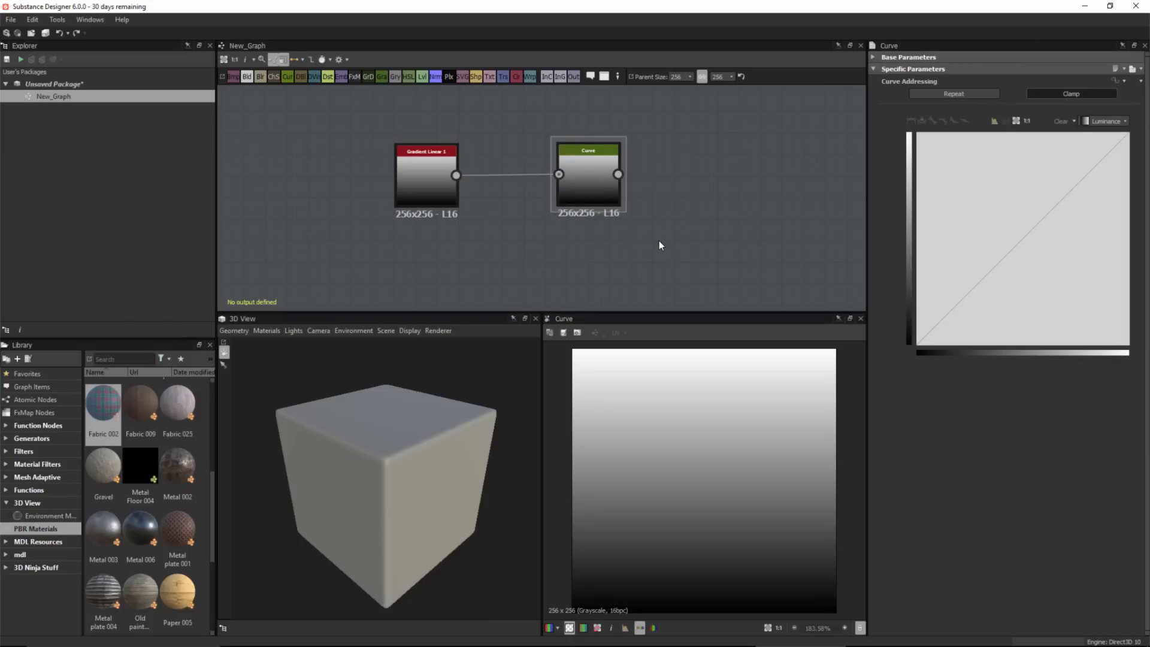
pyautogui.moveTo(454, 403)
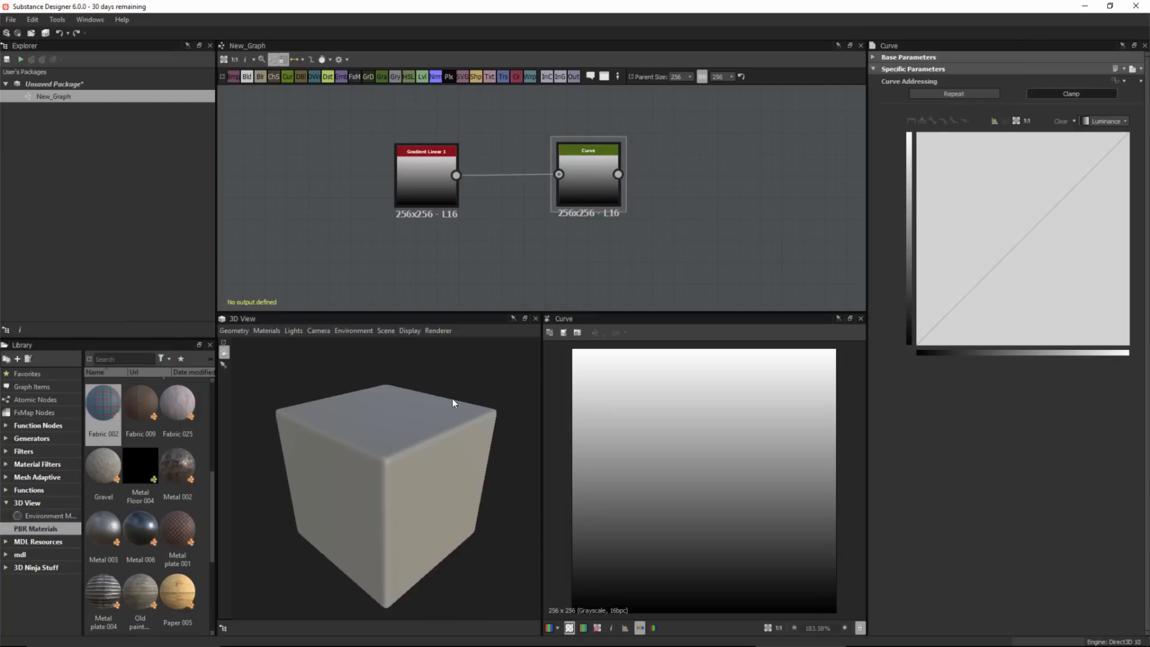
pyautogui.click(234, 330)
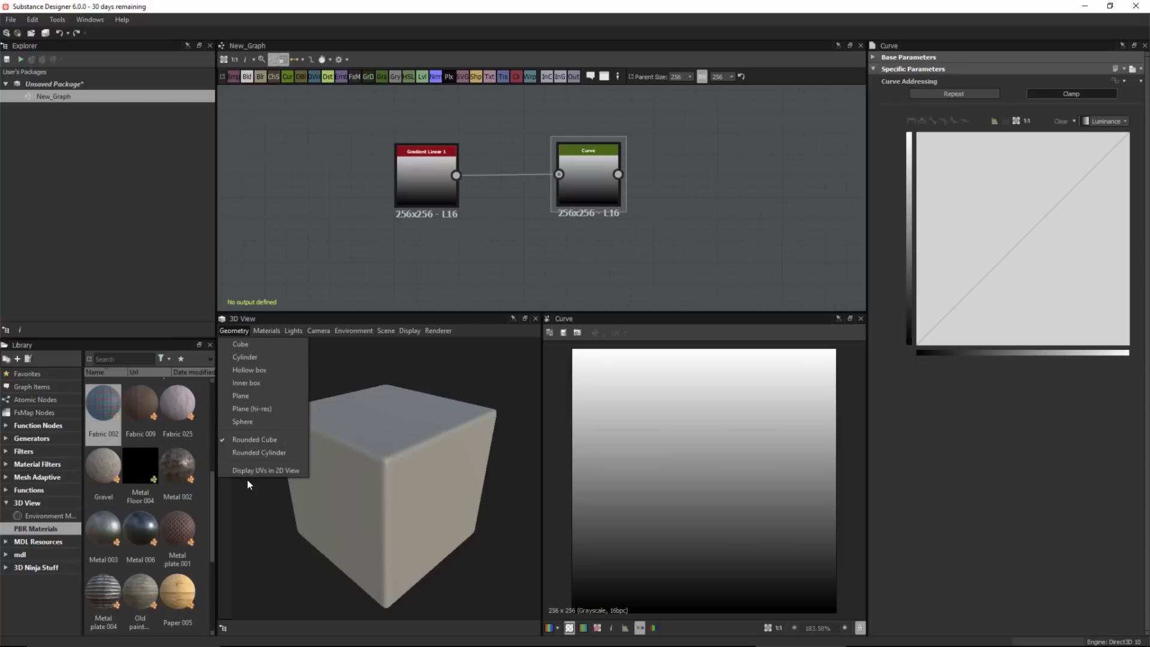
pyautogui.click(240, 396)
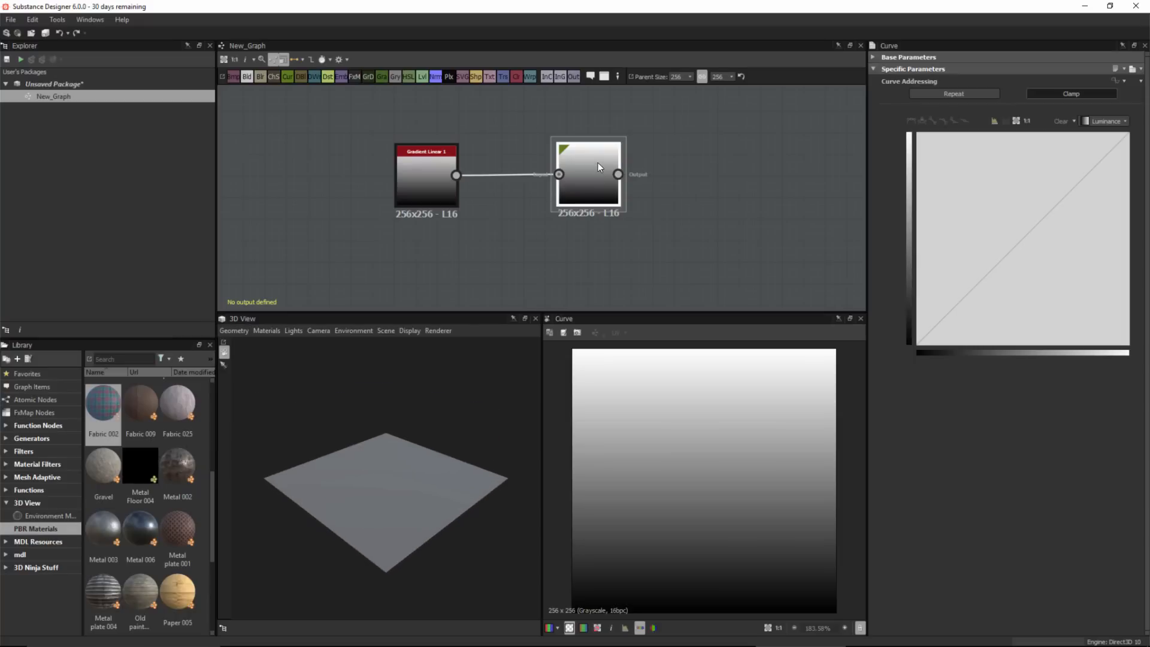
# - Select the Curve node and bend its profile into an arch peaking at top centre
pyautogui.click(588, 150)
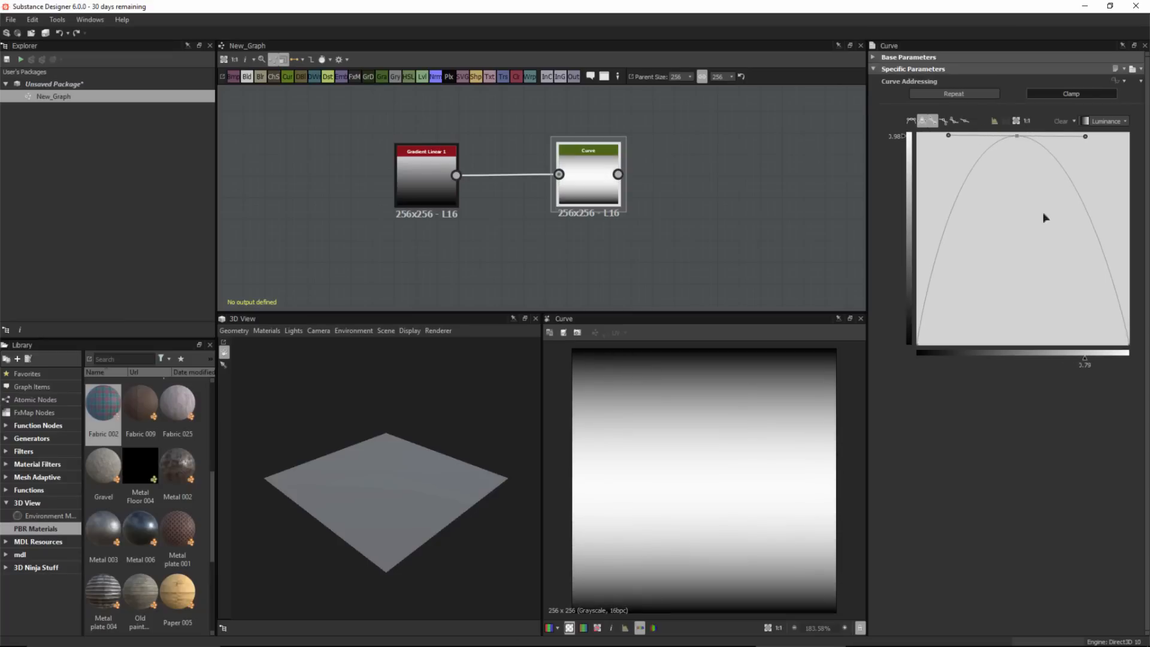
pyautogui.moveTo(997, 162)
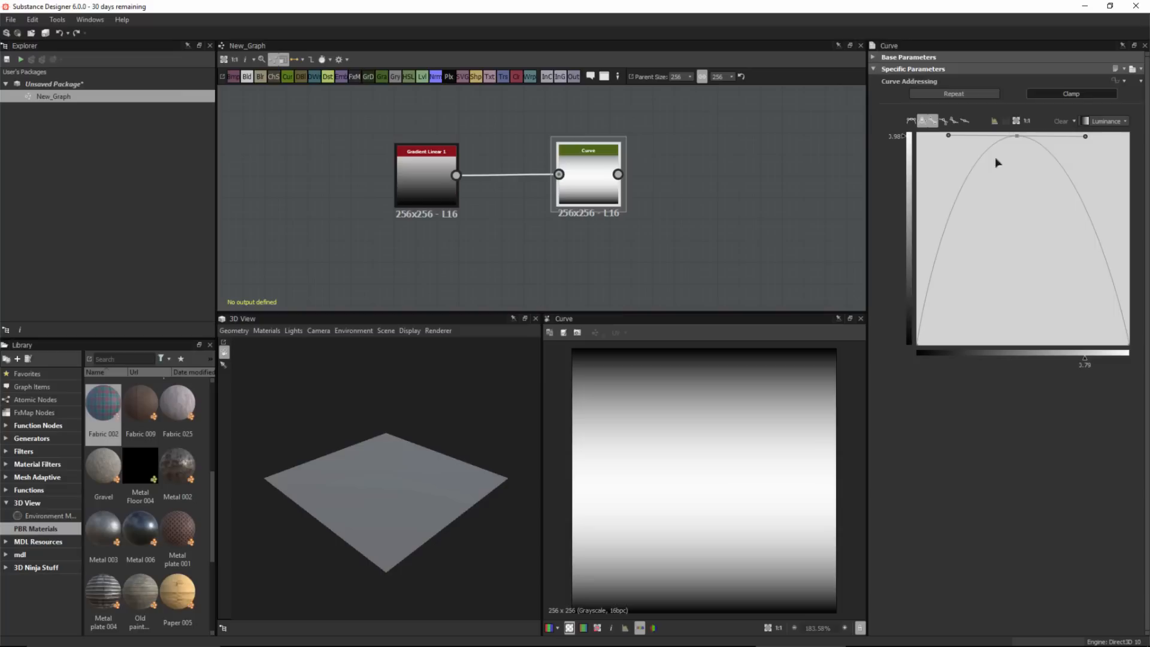
pyautogui.moveTo(741, 561)
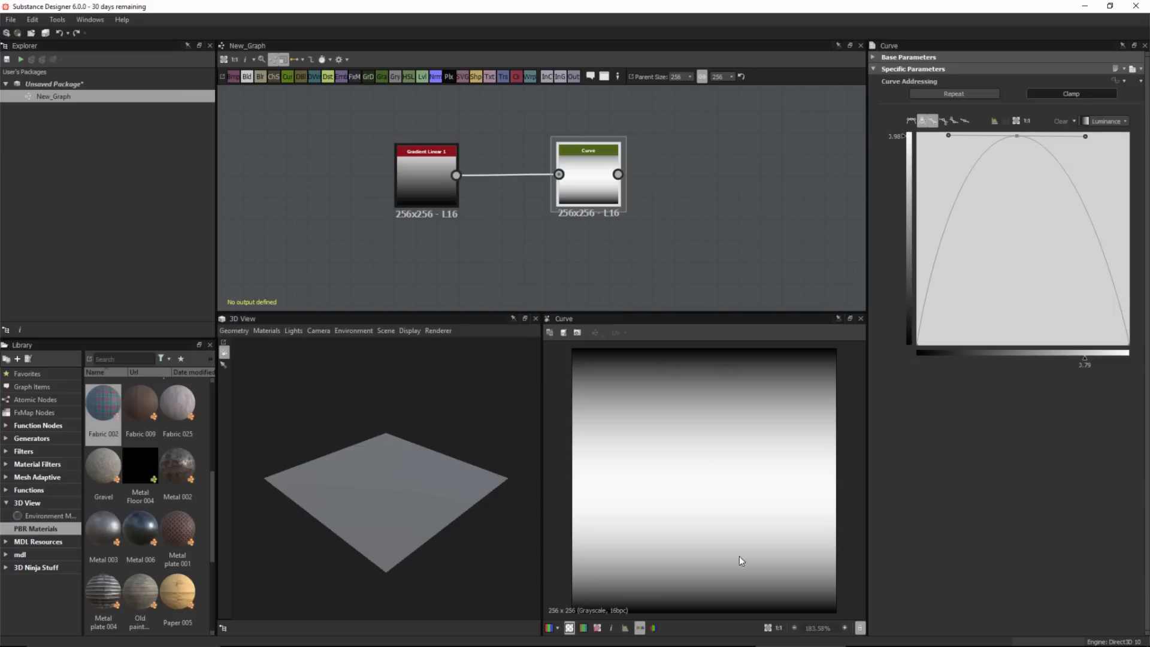
pyautogui.moveTo(976, 243)
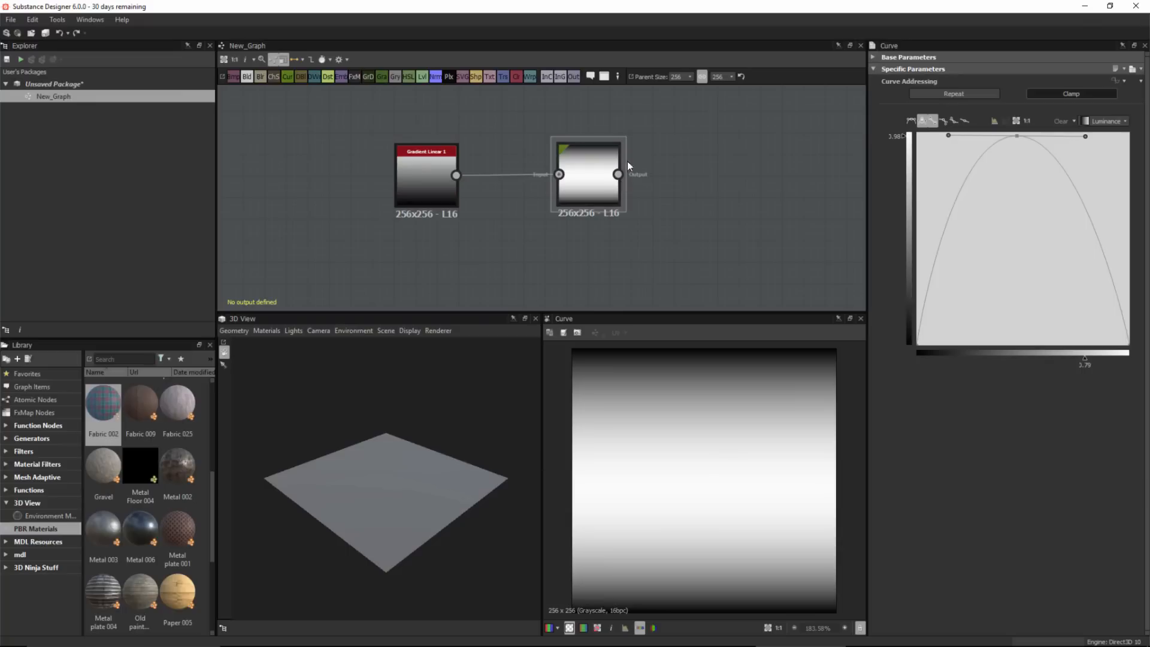
# - Preview the Curve output in 3D using the Tesselation physically_metallic_roughness material
pyautogui.click(588, 174)
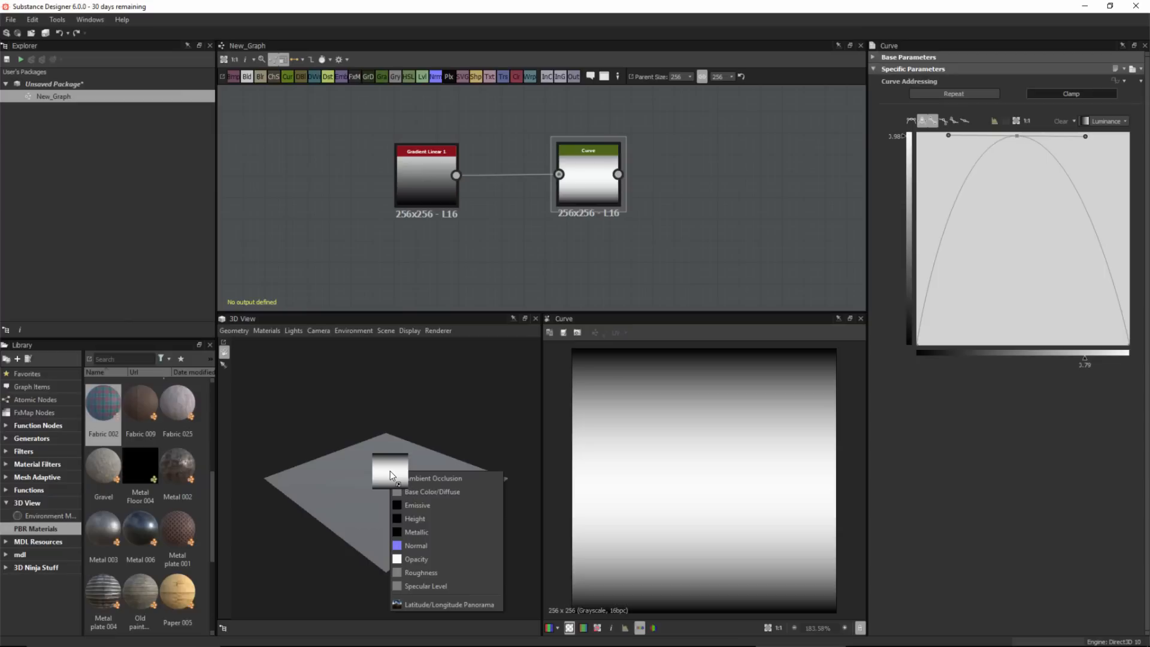
pyautogui.moveTo(414, 519)
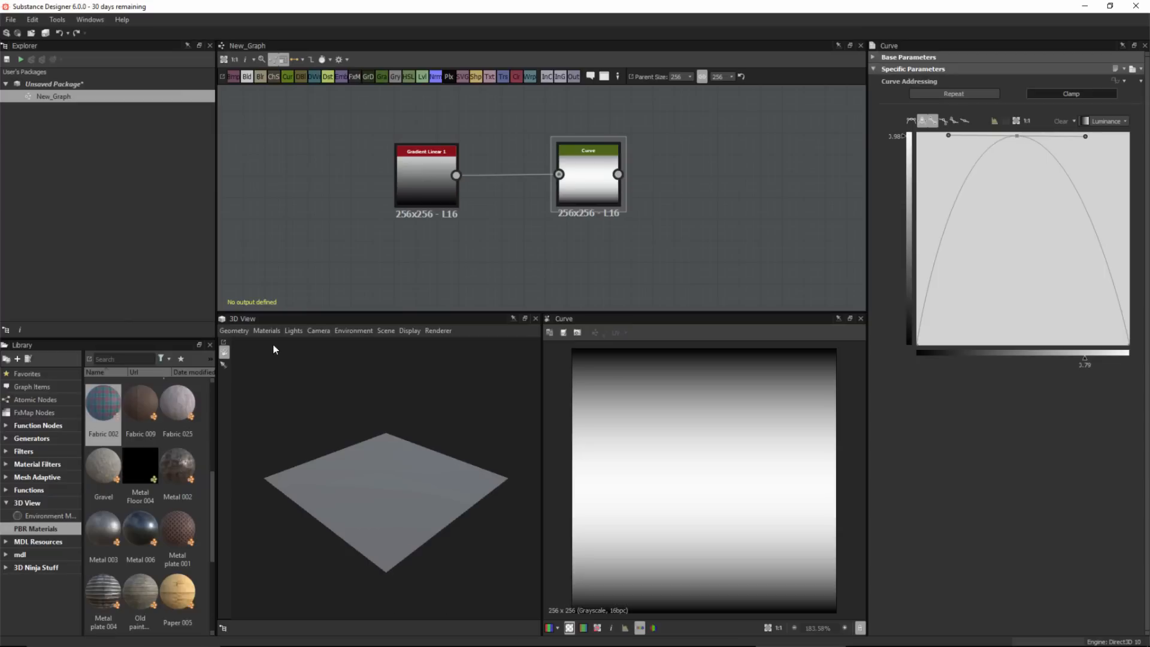
pyautogui.click(266, 330)
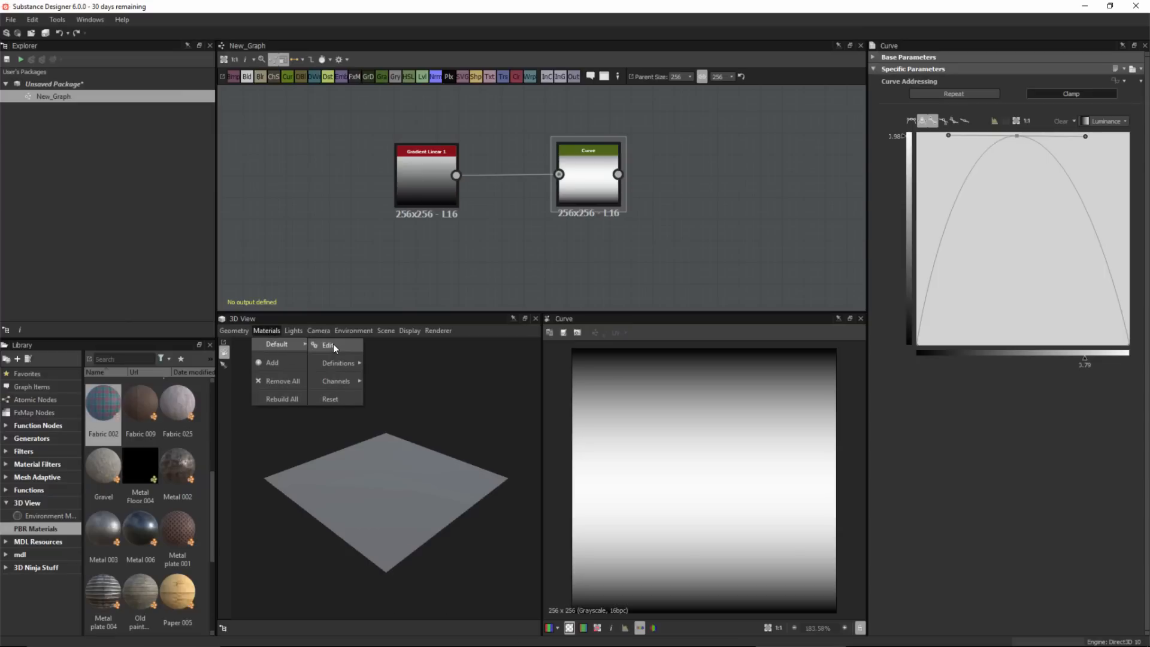
pyautogui.click(329, 345)
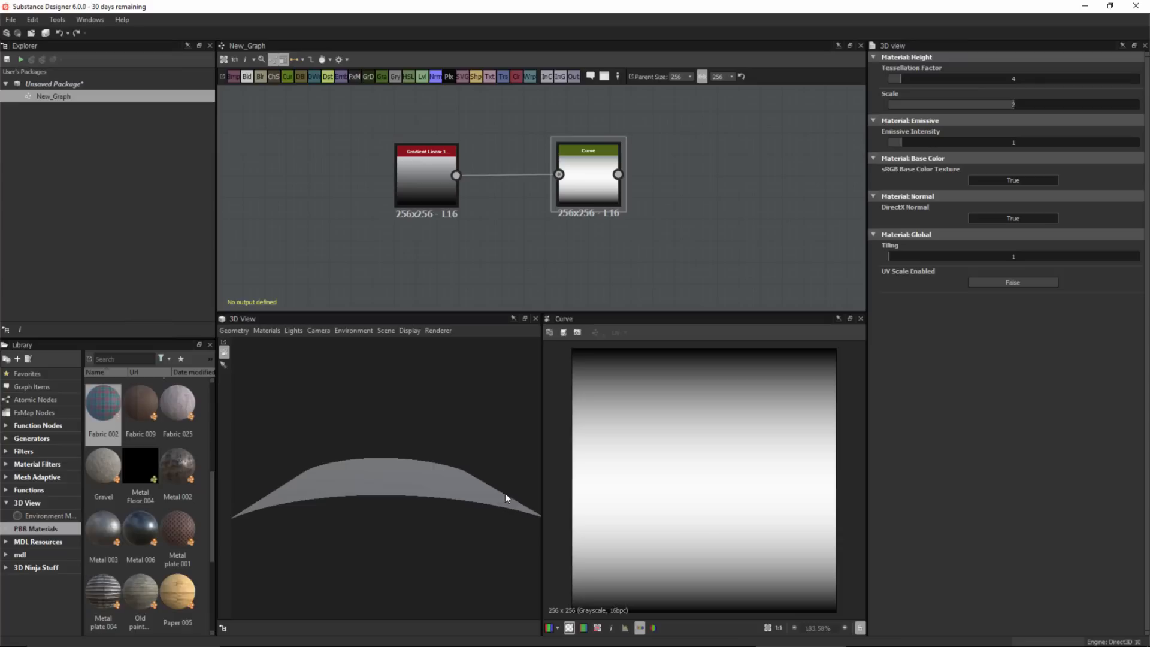
pyautogui.moveTo(383, 470)
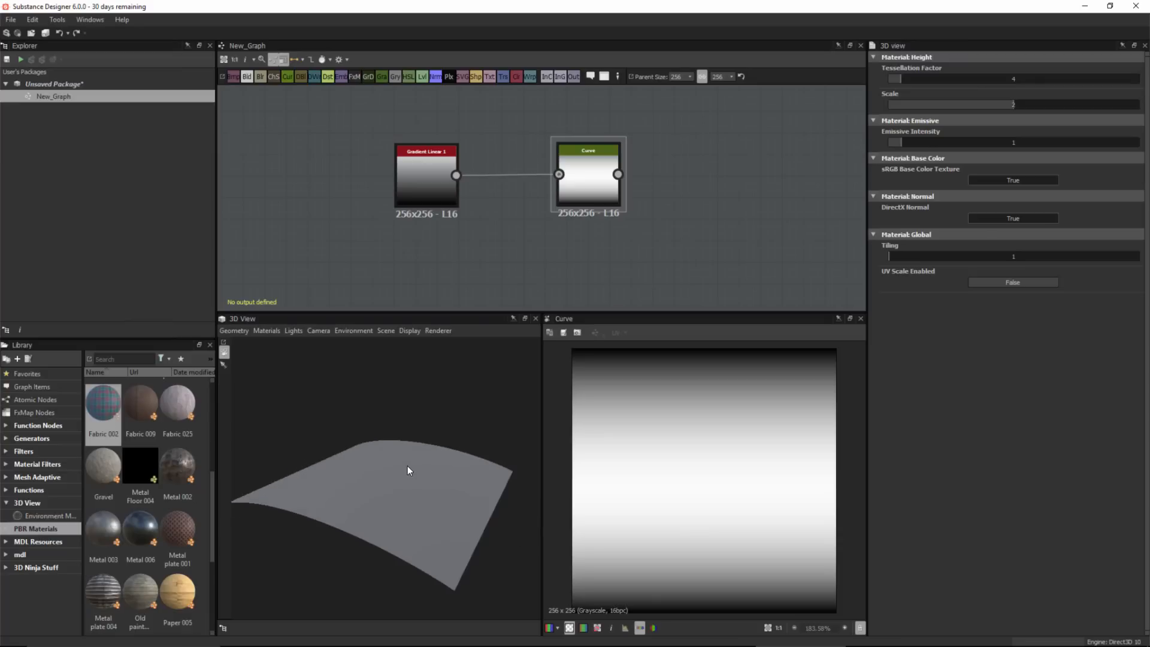
pyautogui.click(266, 330)
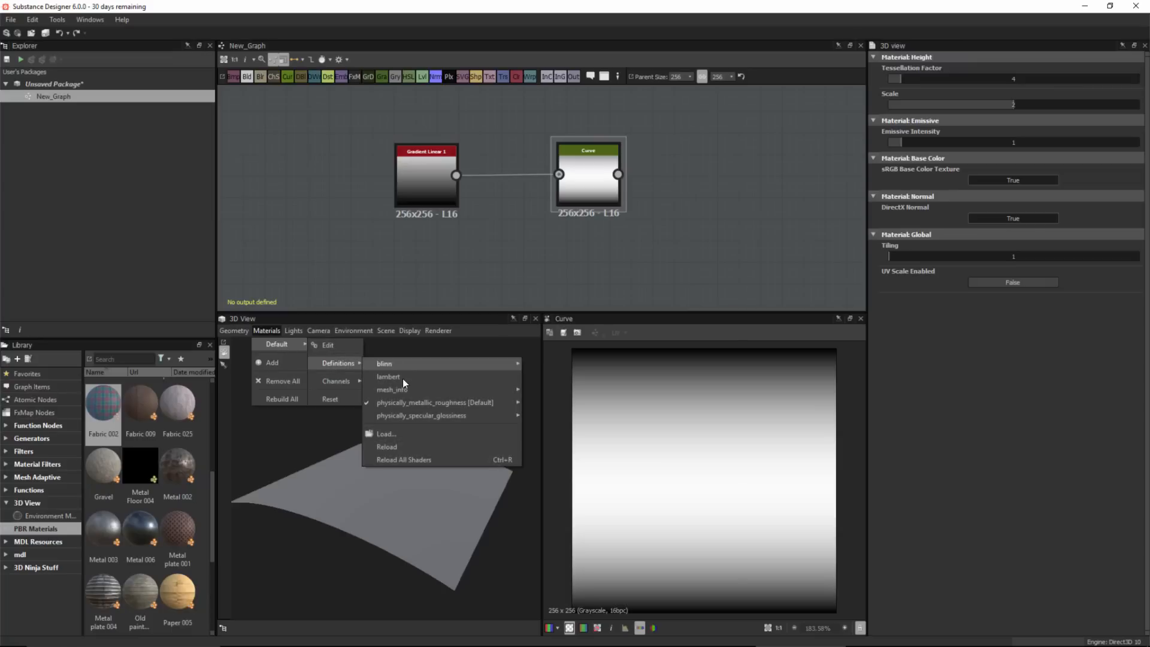
pyautogui.moveTo(434, 402)
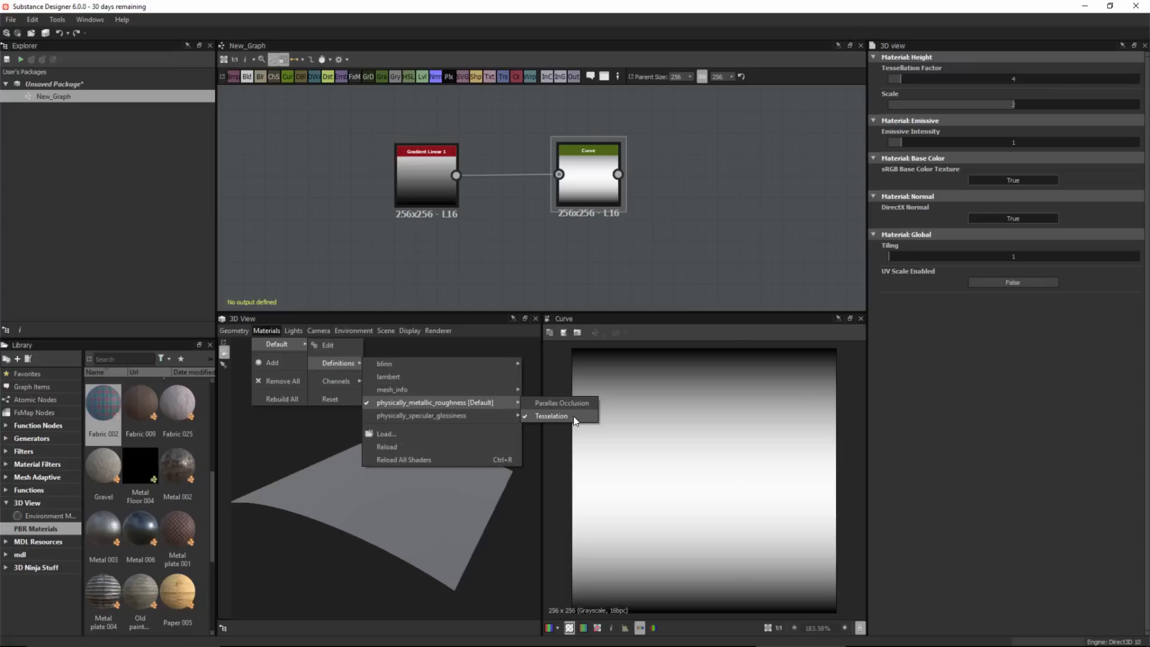
pyautogui.click(551, 416)
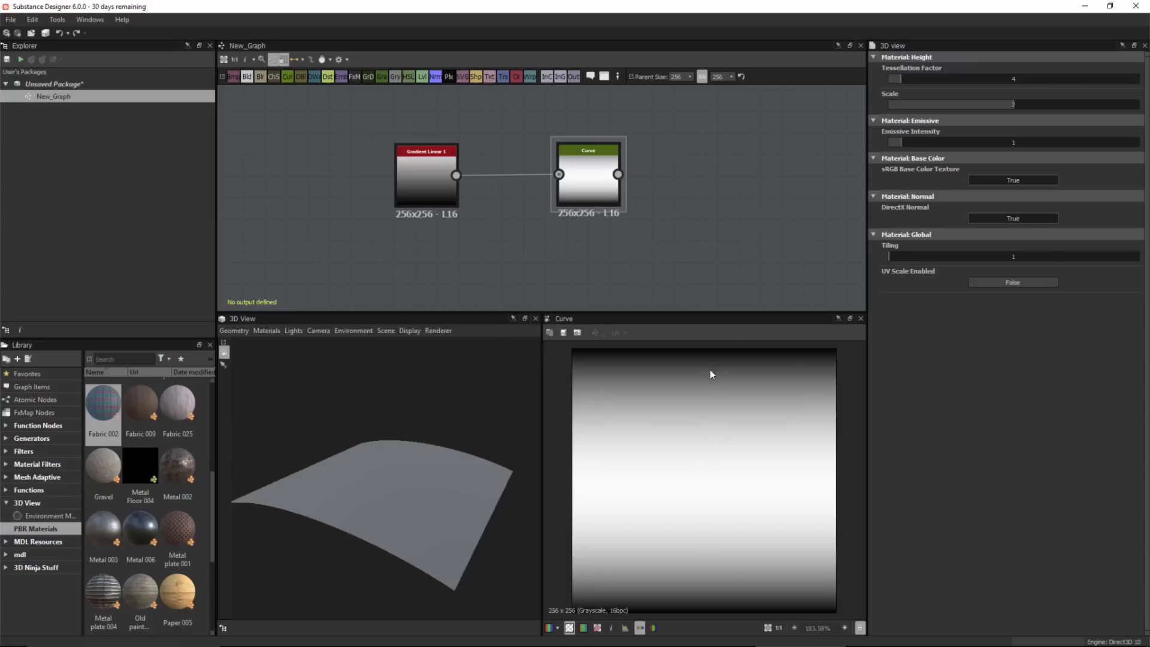
pyautogui.moveTo(502, 284)
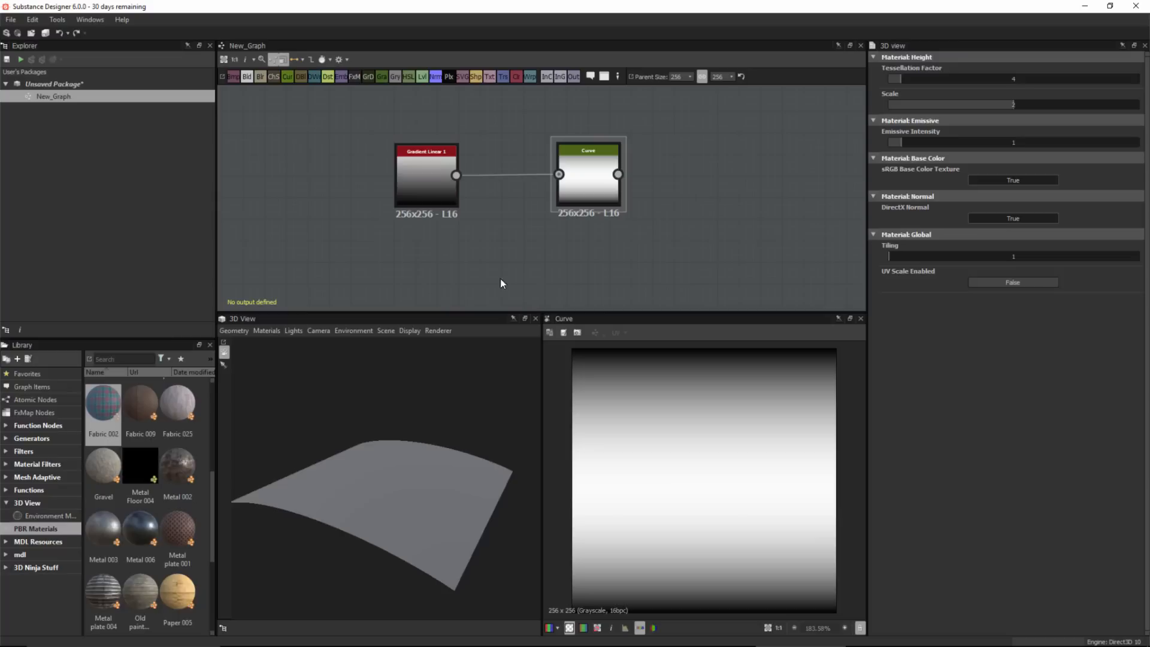
# - Raise the Gradient Linear 1 tiling, then reselect the Curve node to view its profile
pyautogui.click(426, 177)
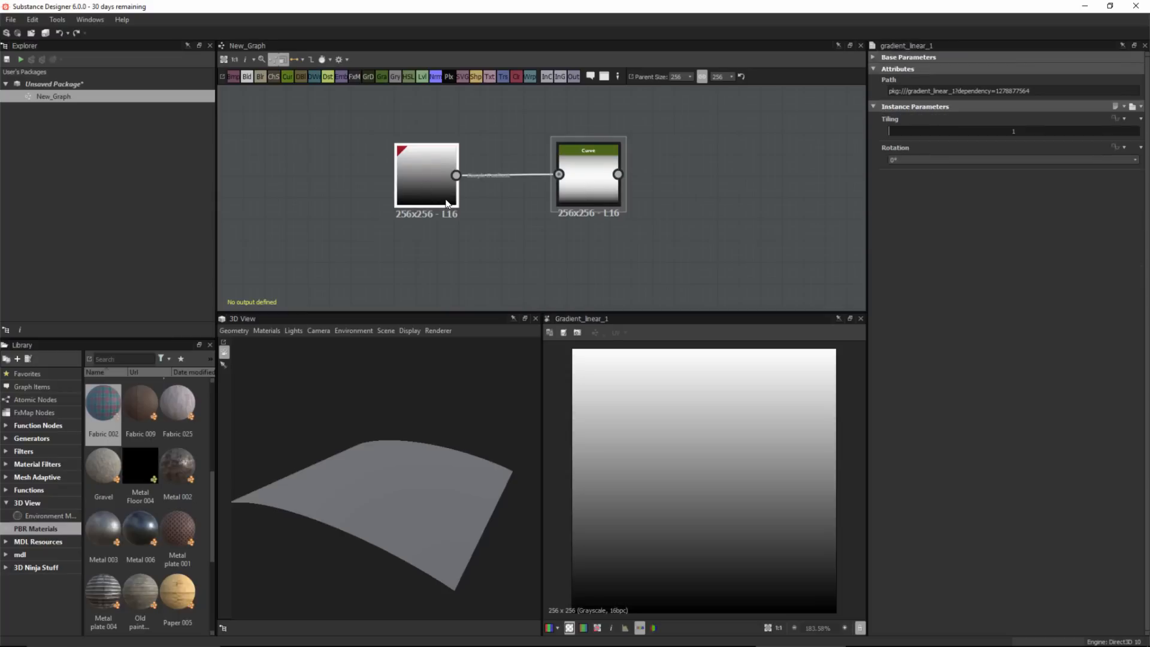
pyautogui.click(588, 174)
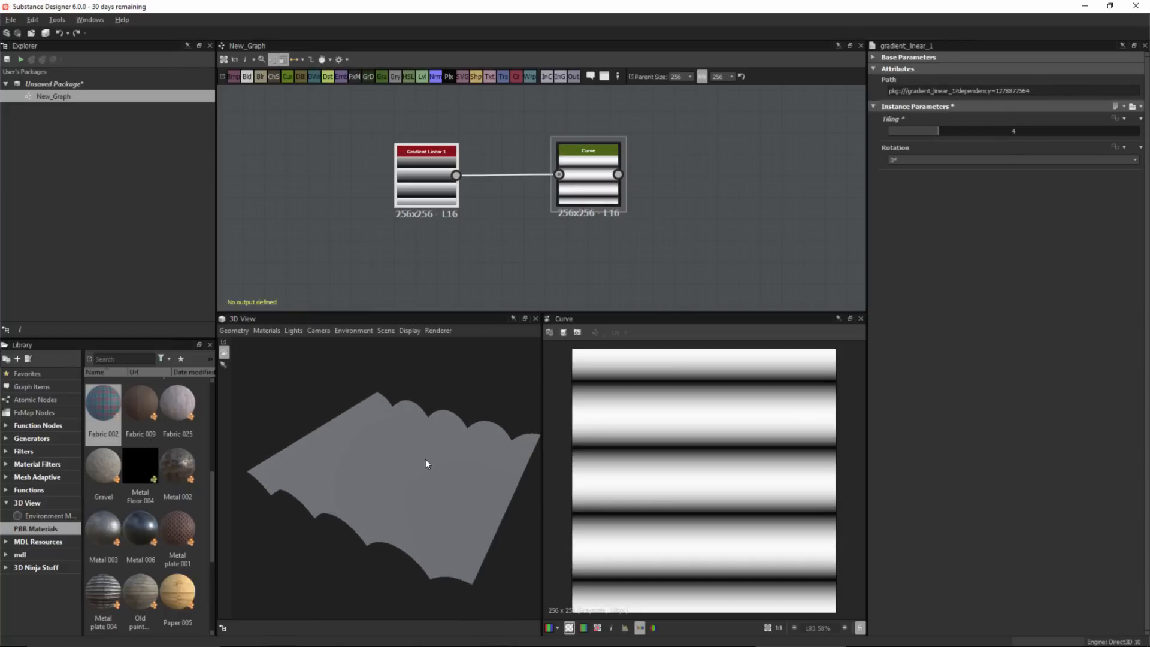
pyautogui.click(587, 174)
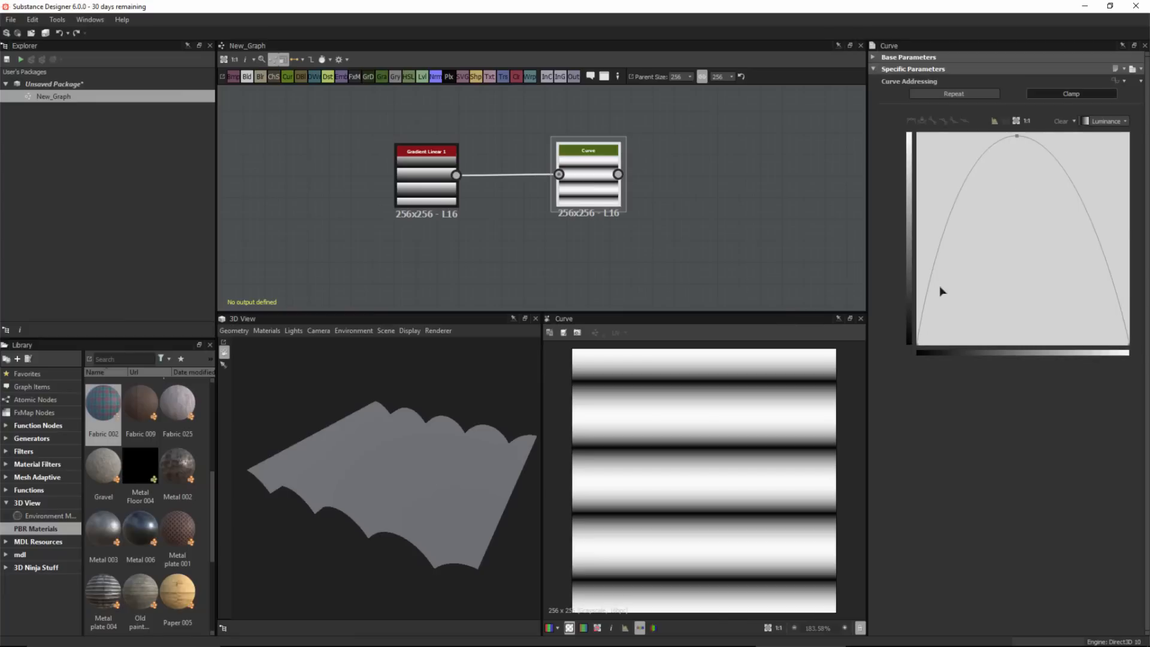
pyautogui.moveTo(402, 470)
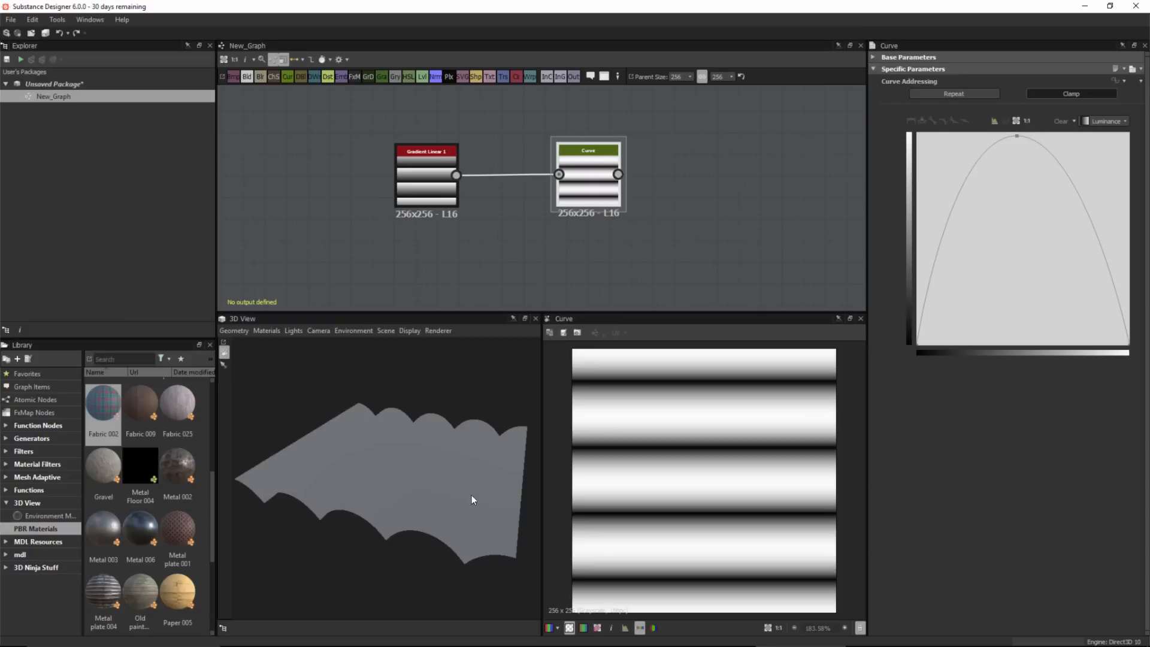
pyautogui.moveTo(451, 525)
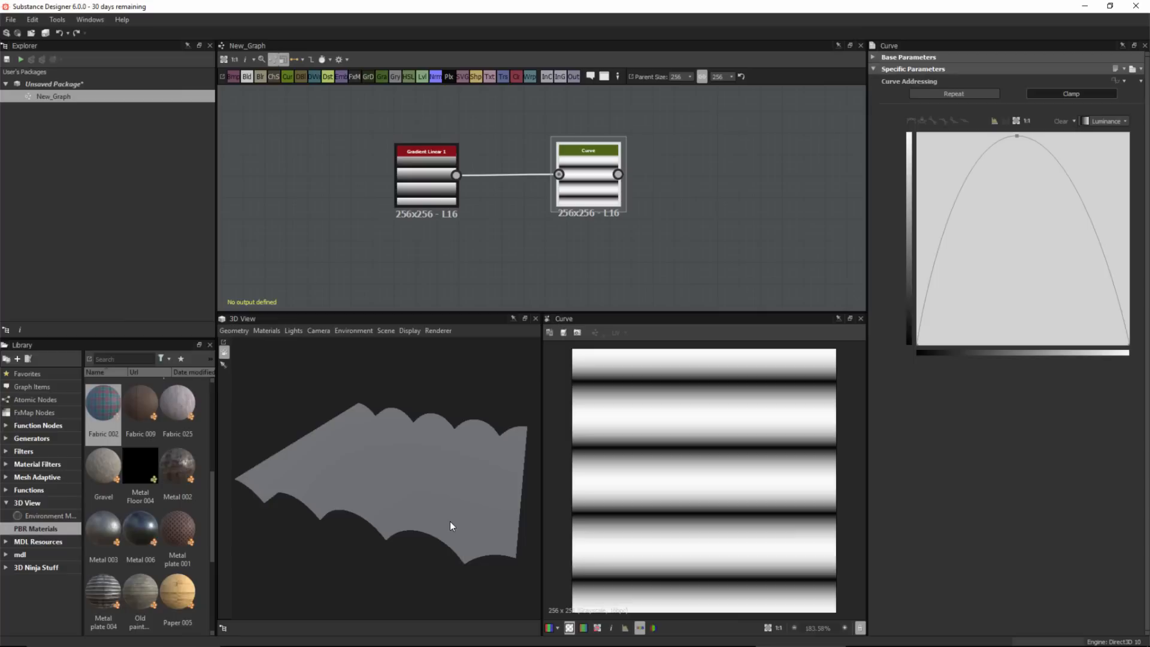
pyautogui.moveTo(551, 209)
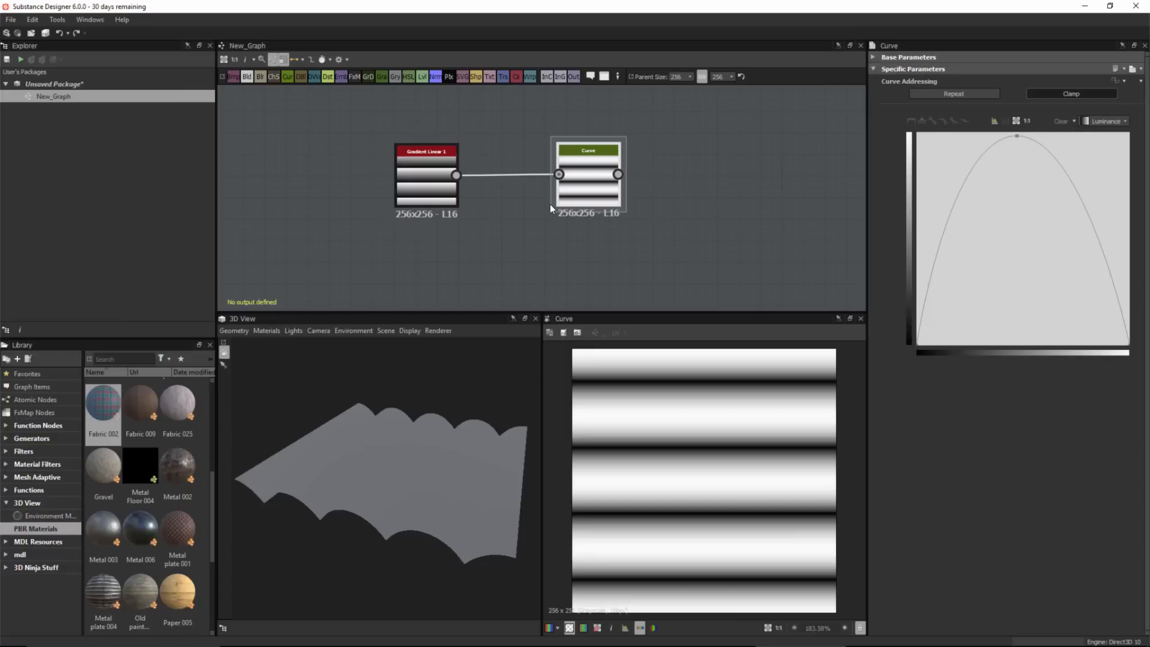
pyautogui.moveTo(591, 182)
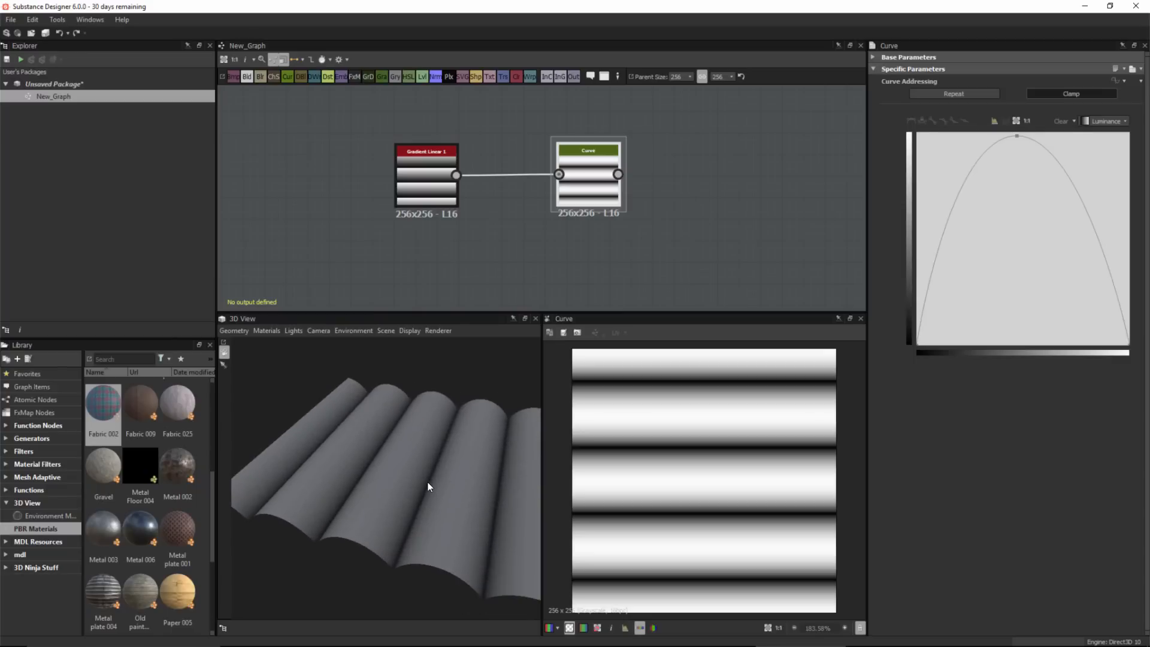
pyautogui.moveTo(600, 182)
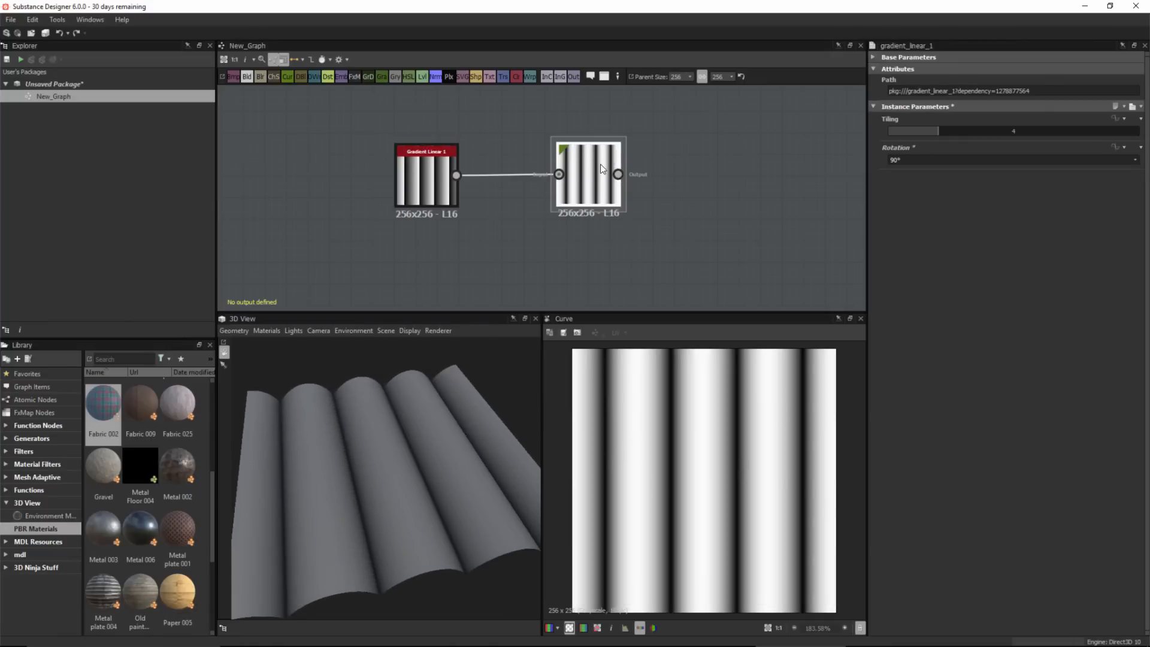
# - Select the Curve node and add control points toward an uneven multi-point profile
pyautogui.click(587, 174)
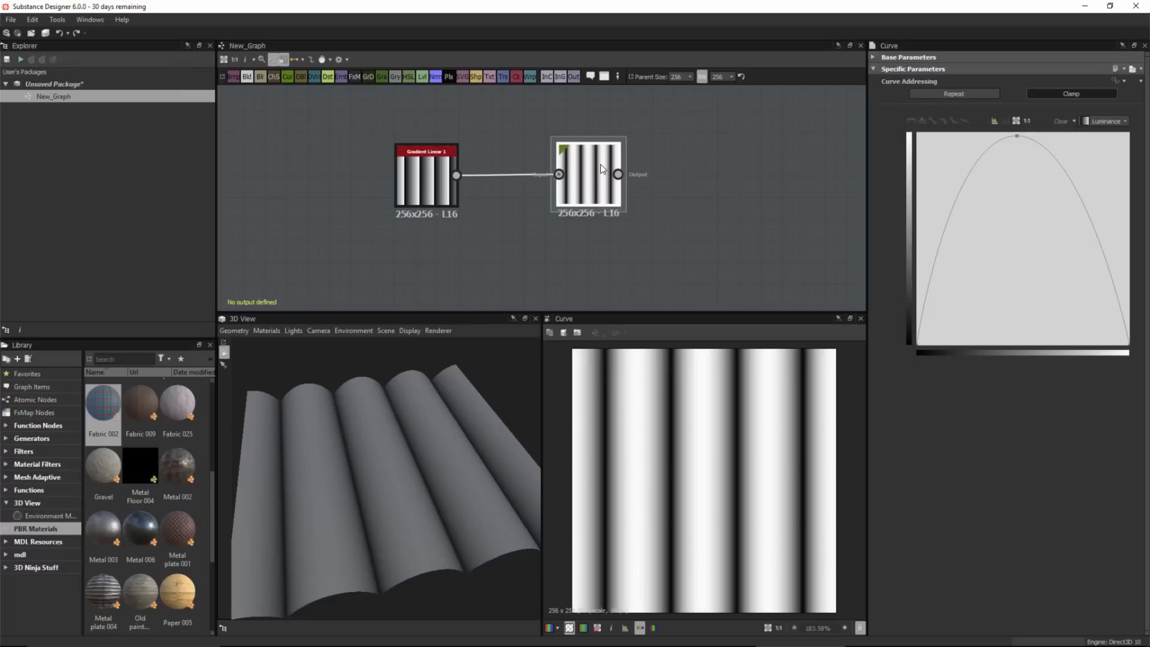
pyautogui.click(588, 151)
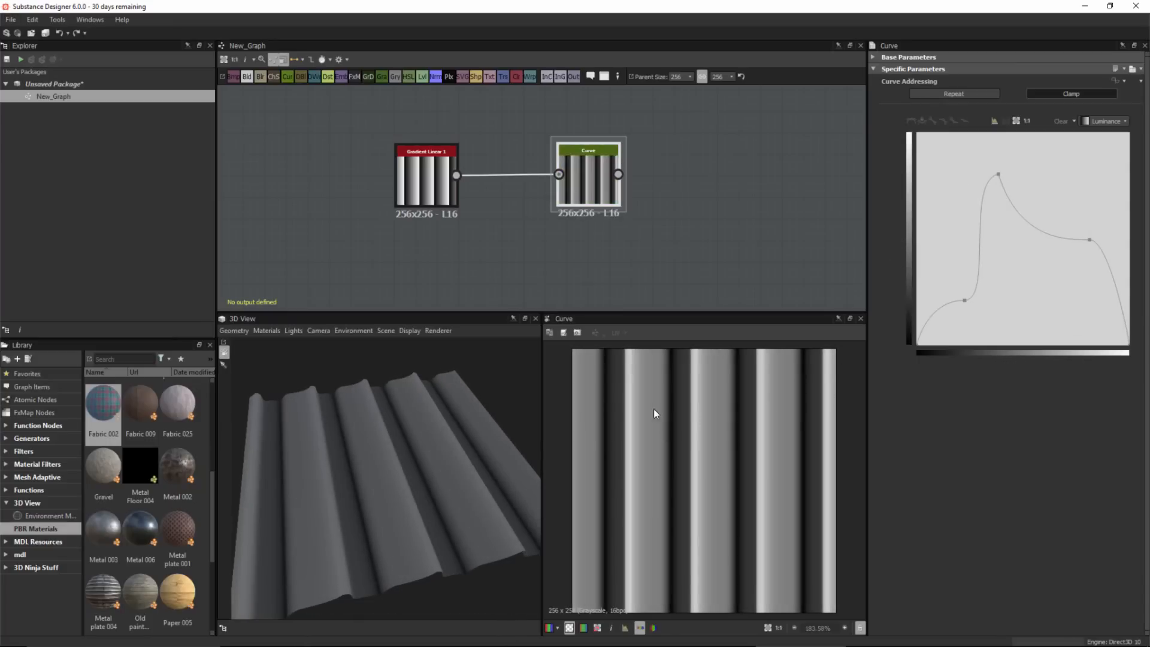
pyautogui.moveTo(993, 248)
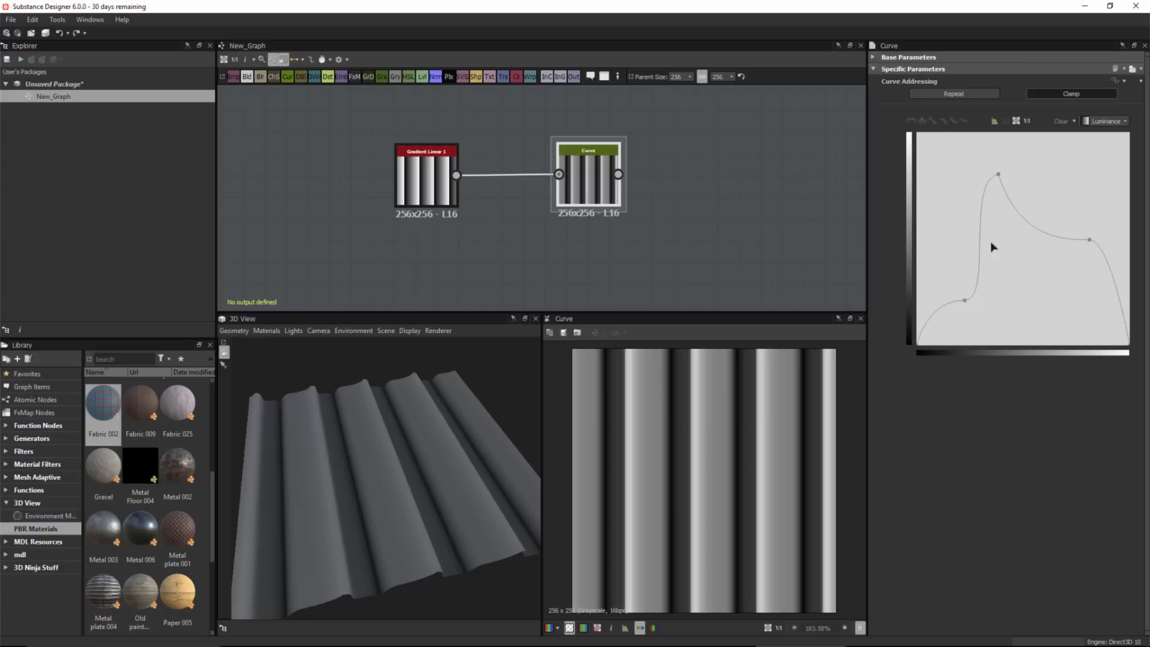
pyautogui.moveTo(571, 236)
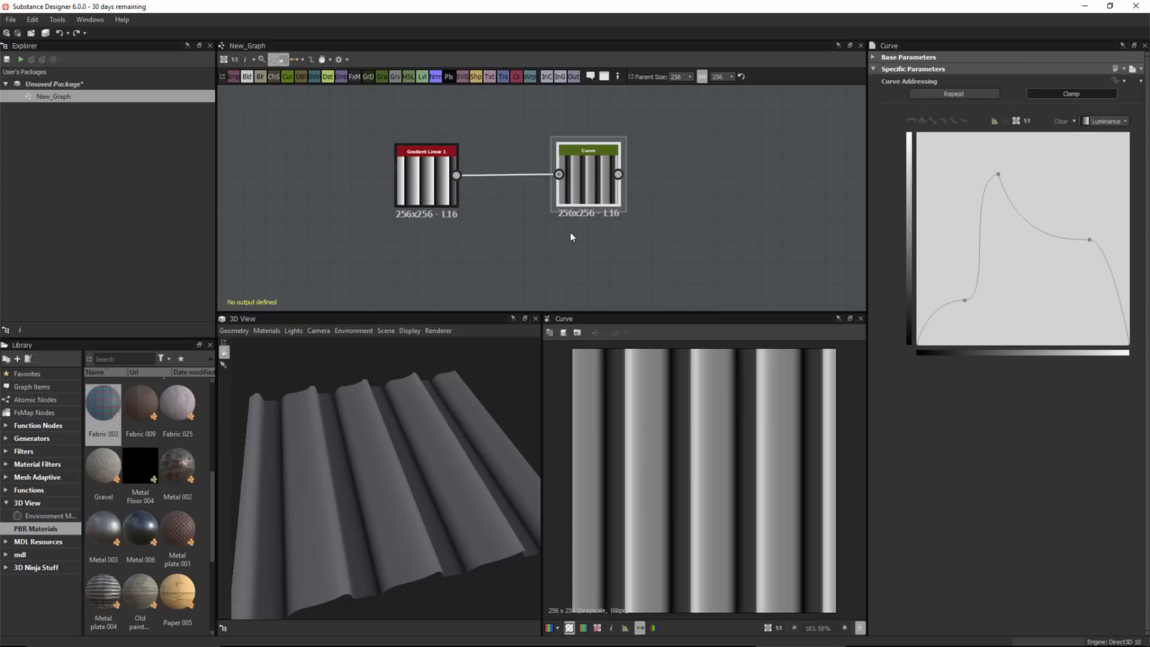
pyautogui.moveTo(1088, 306)
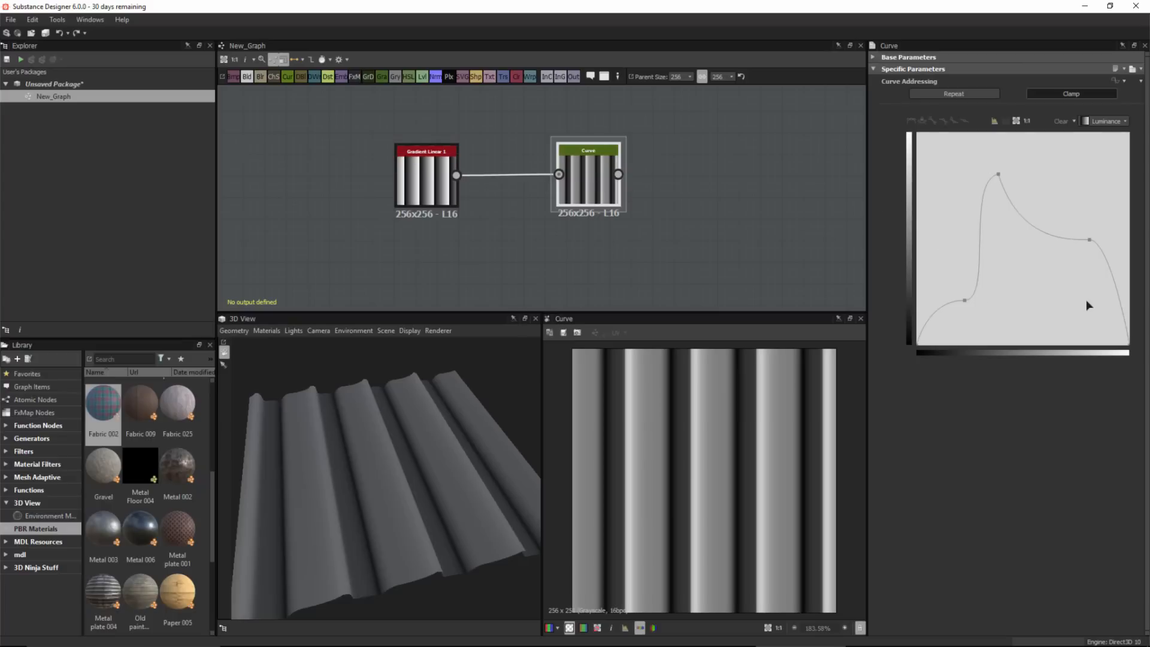
pyautogui.moveTo(1103, 282)
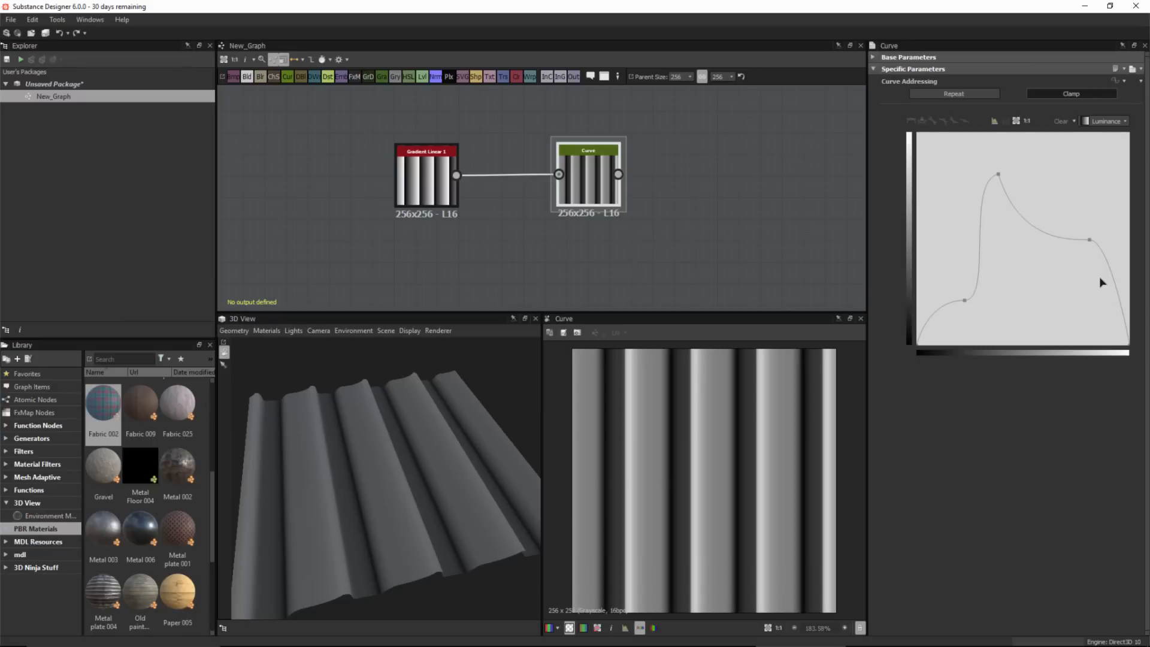
pyautogui.moveTo(461, 440)
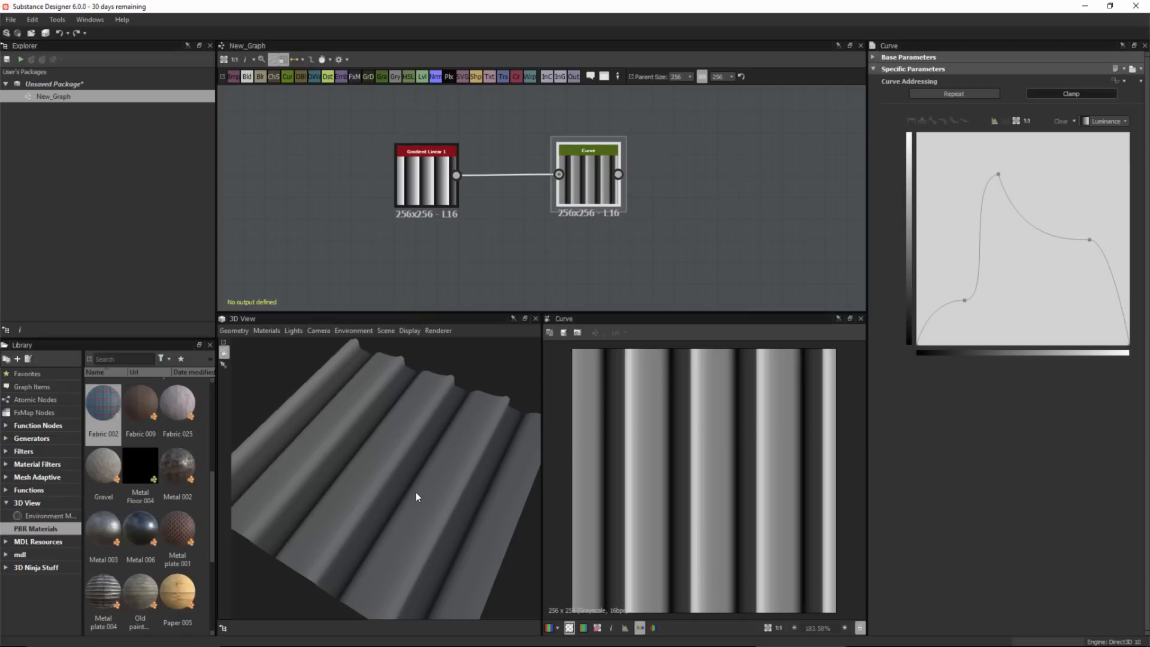
pyautogui.moveTo(998, 288)
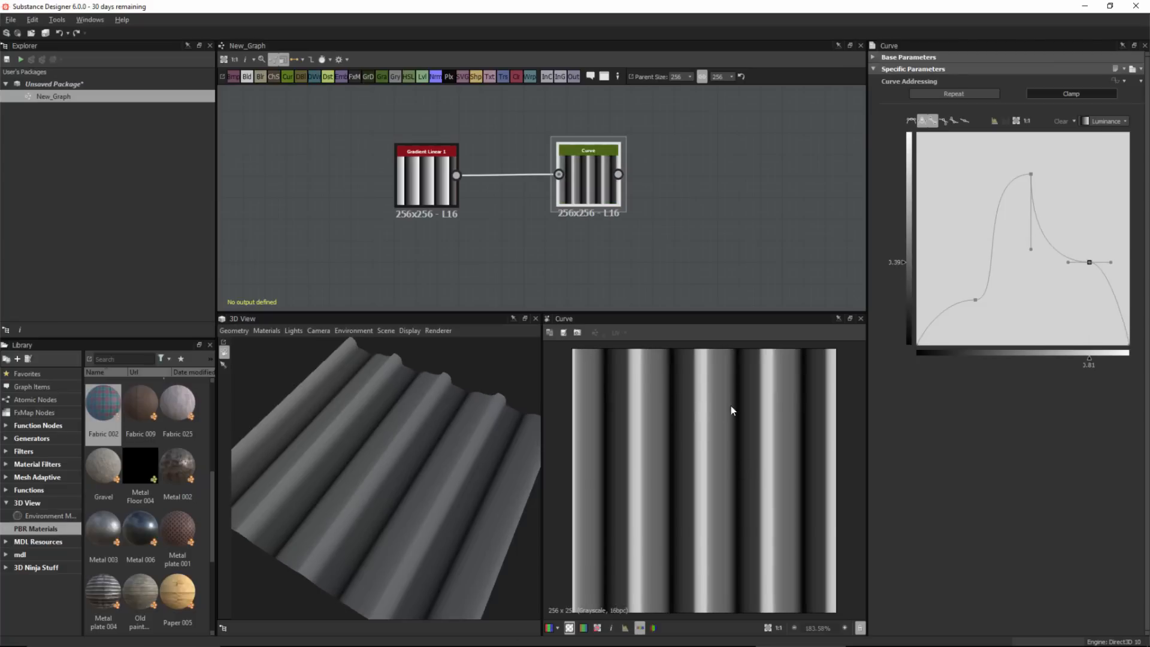
pyautogui.moveTo(697, 480)
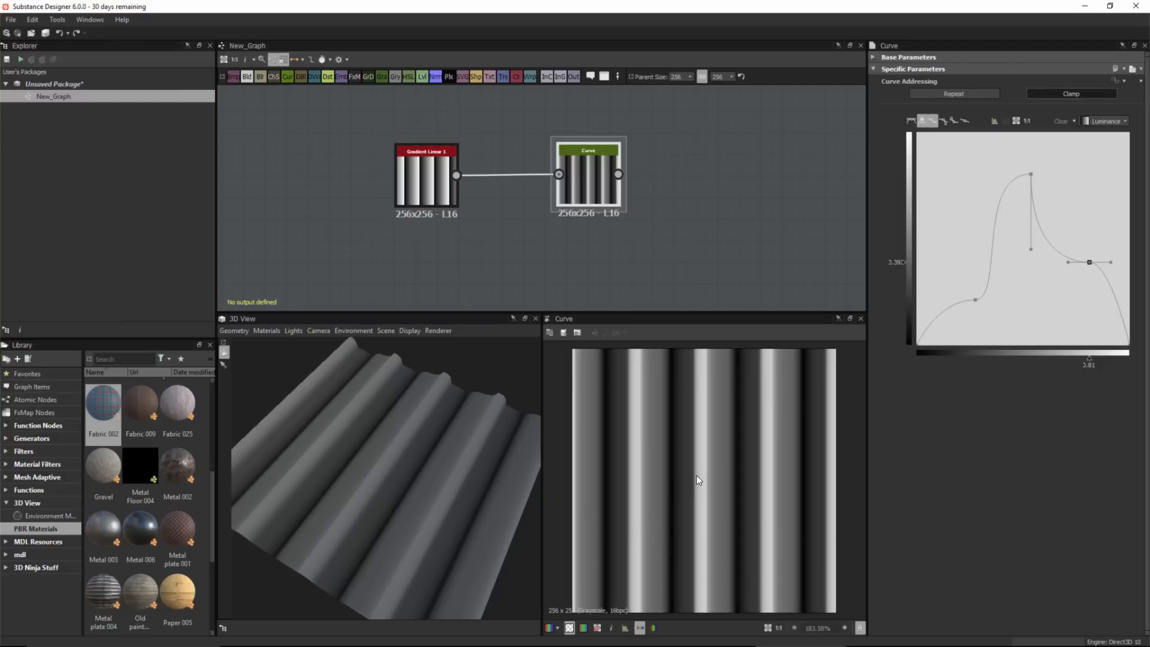
pyautogui.moveTo(961, 173)
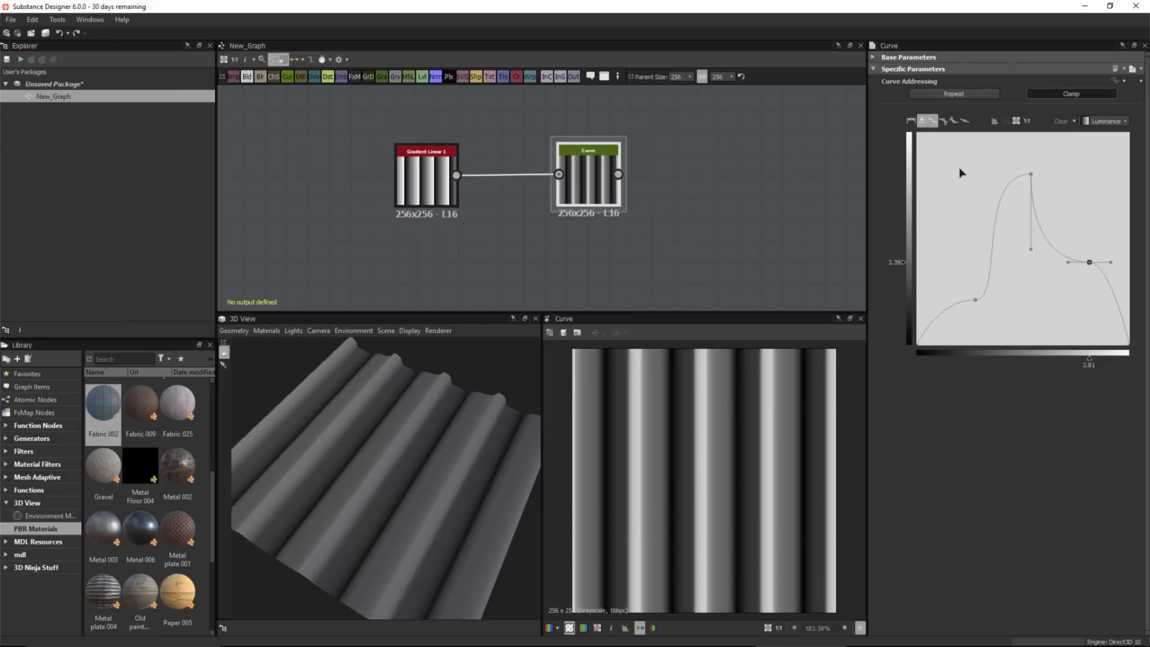